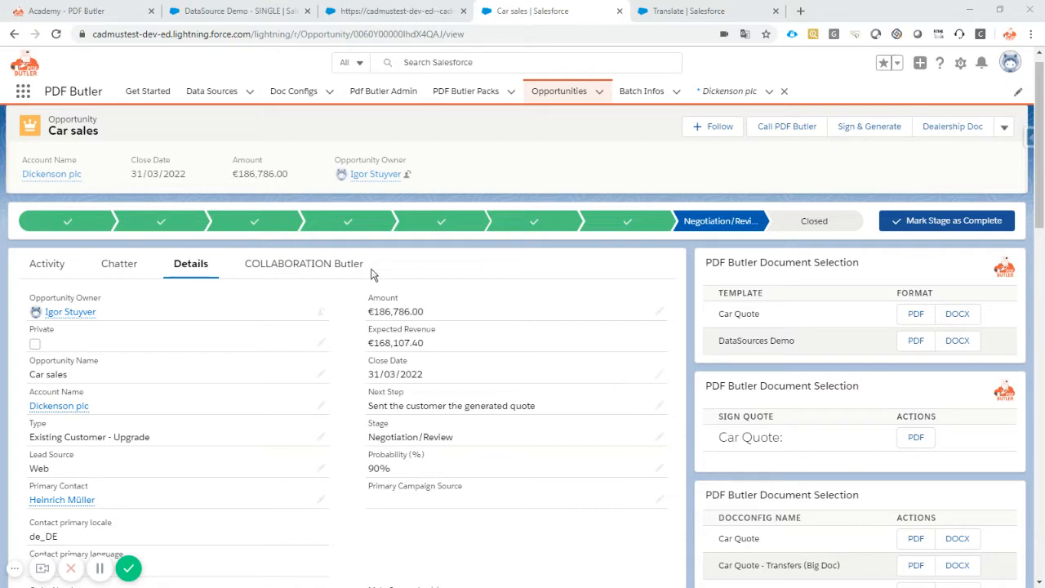
{"action": "mouse_move", "coordinate": [739, 221]}
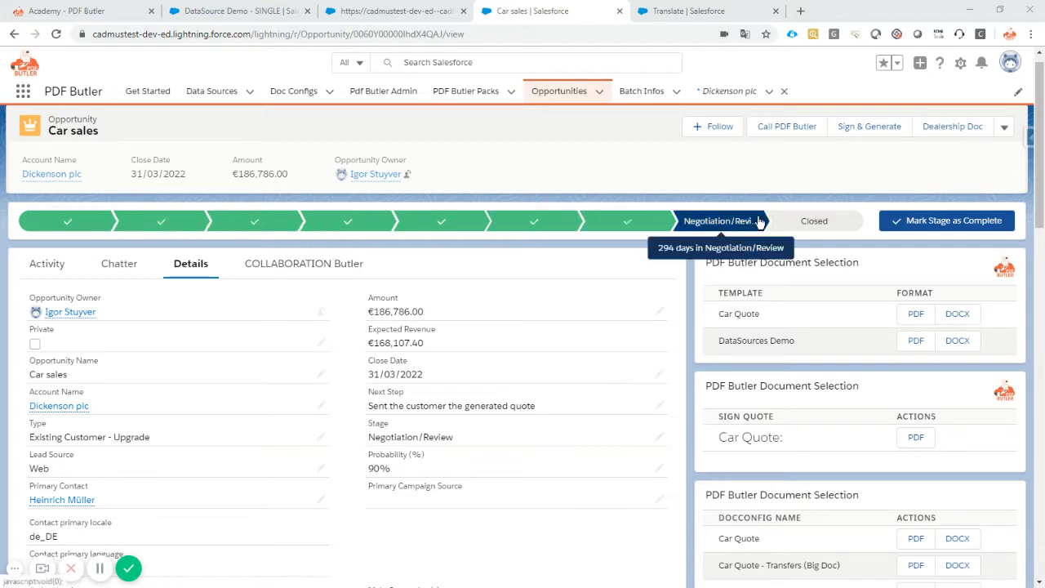
{"action": "mouse_move", "coordinate": [814, 220]}
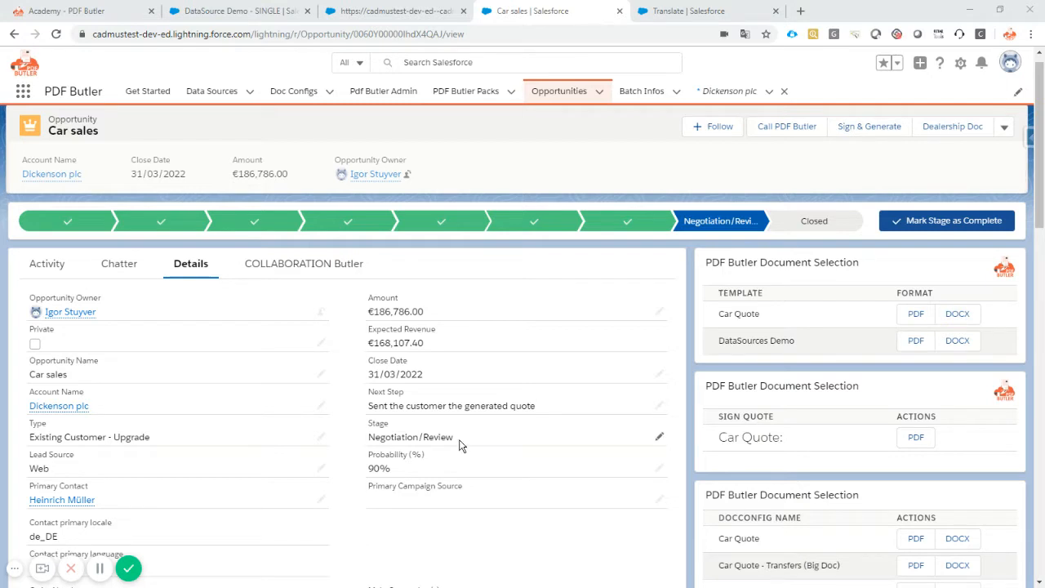
{"action": "mouse_move", "coordinate": [374, 422]}
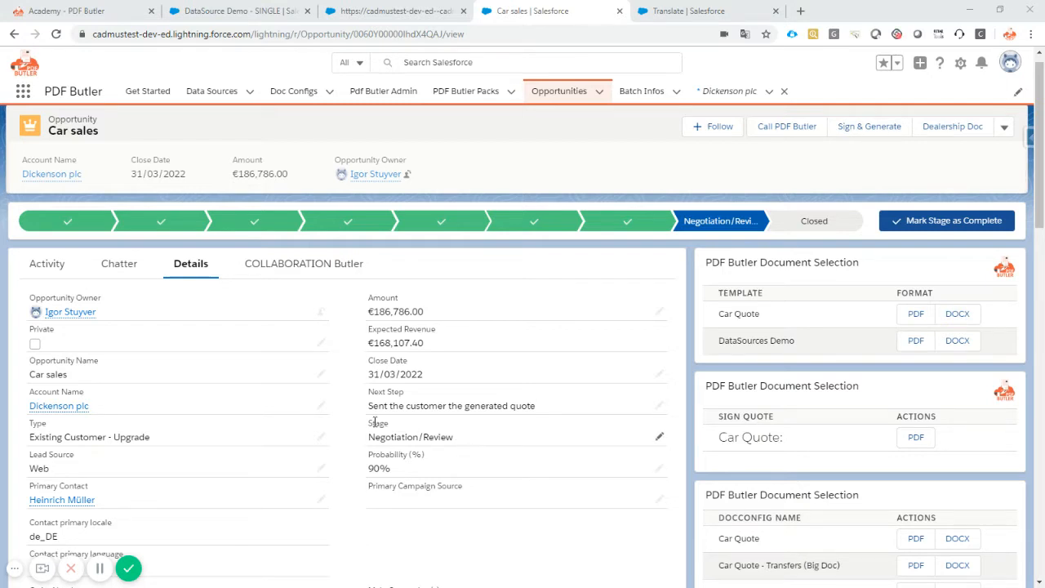
Step: Show the German Picklist Value translations for Opportunity Stage in the Translation Workbench
{"action": "scroll", "scroll_direction": "down", "scroll_amount": 3}
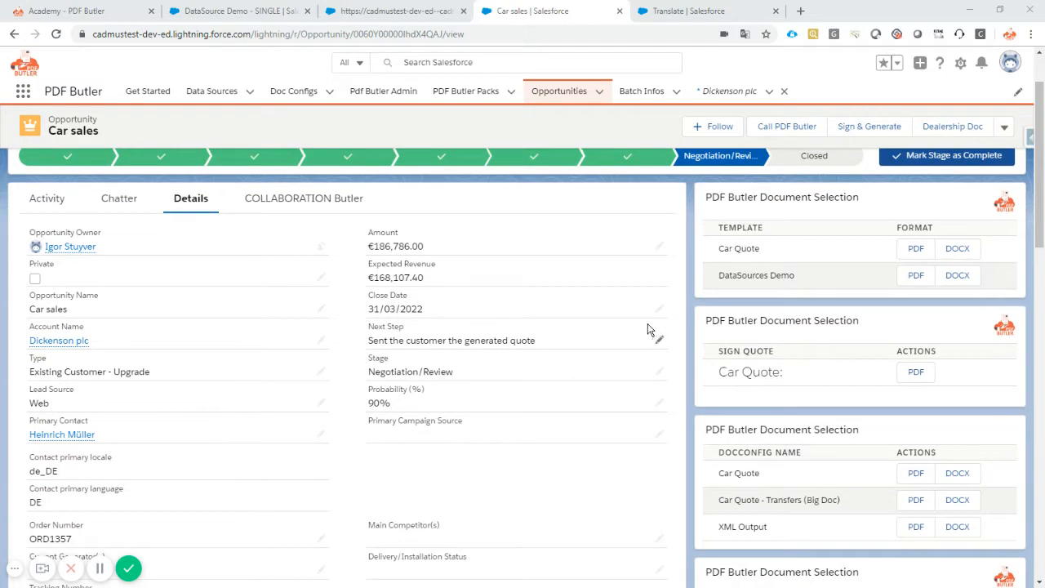
{"action": "mouse_move", "coordinate": [408, 372]}
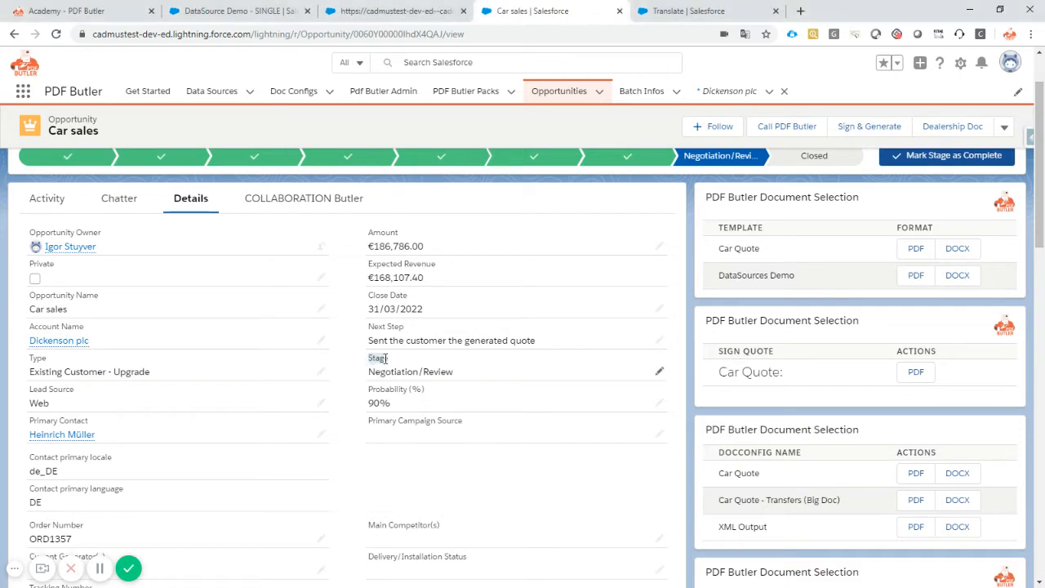
{"action": "left_click", "coordinate": [708, 10]}
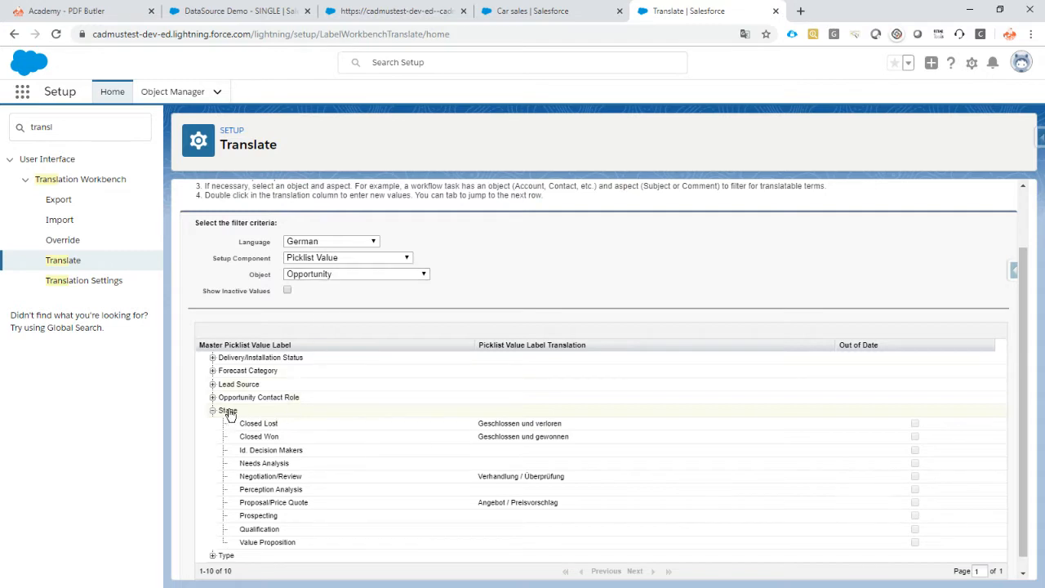
{"action": "mouse_move", "coordinate": [489, 476]}
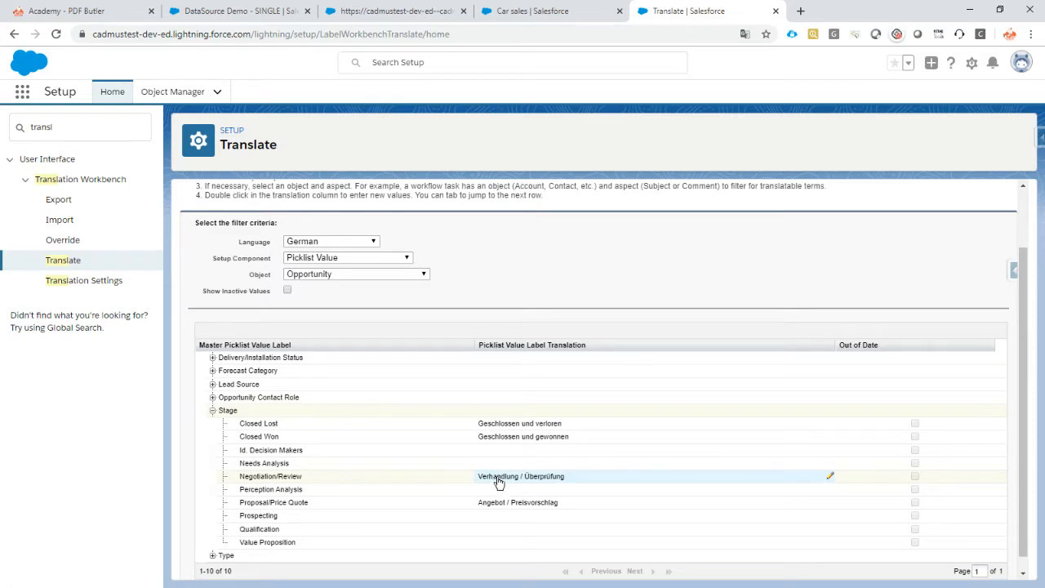
{"action": "mouse_move", "coordinate": [541, 482]}
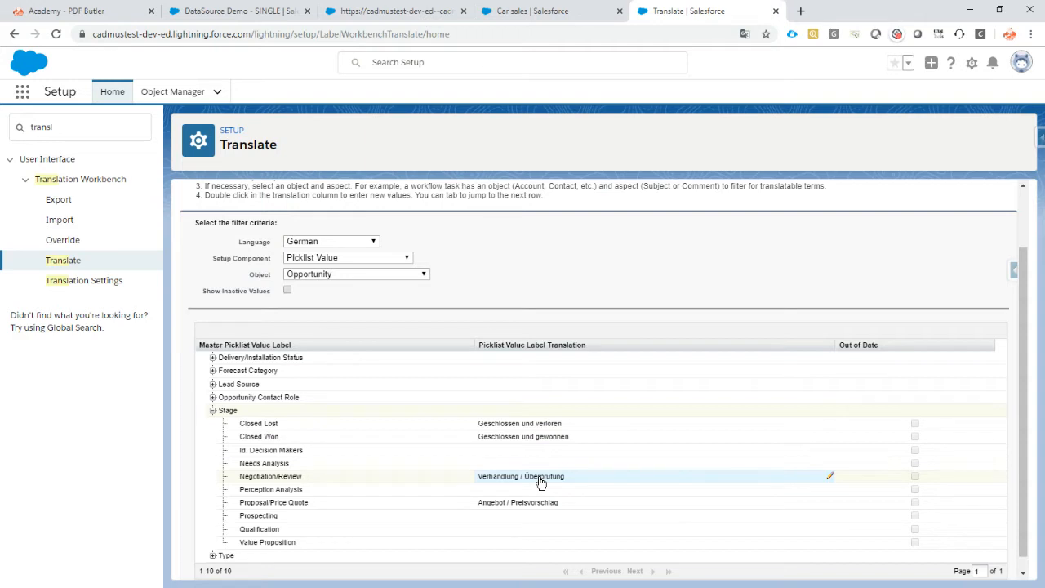
{"action": "mouse_move", "coordinate": [572, 478]}
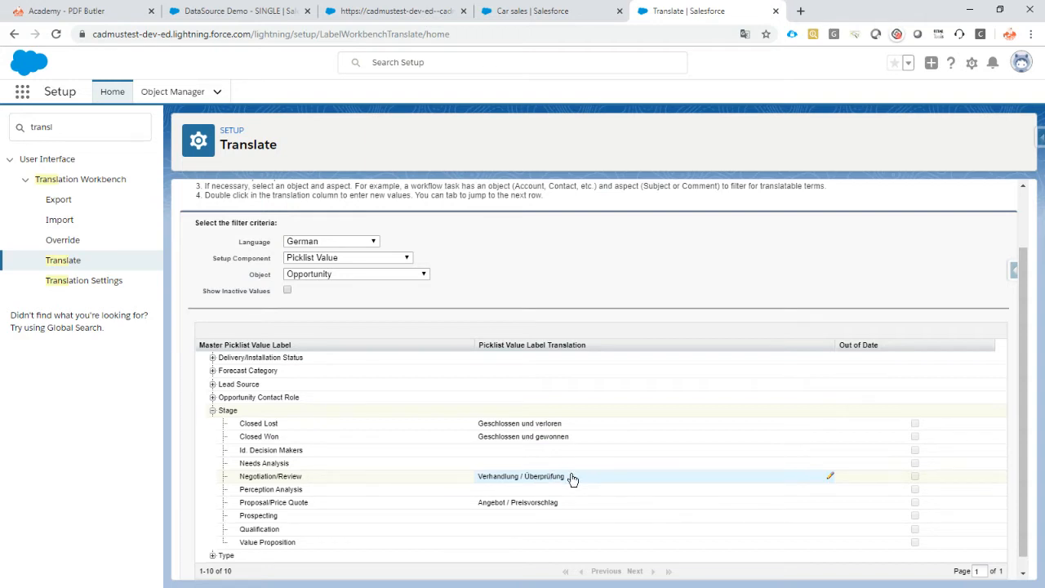
{"action": "mouse_move", "coordinate": [567, 477]}
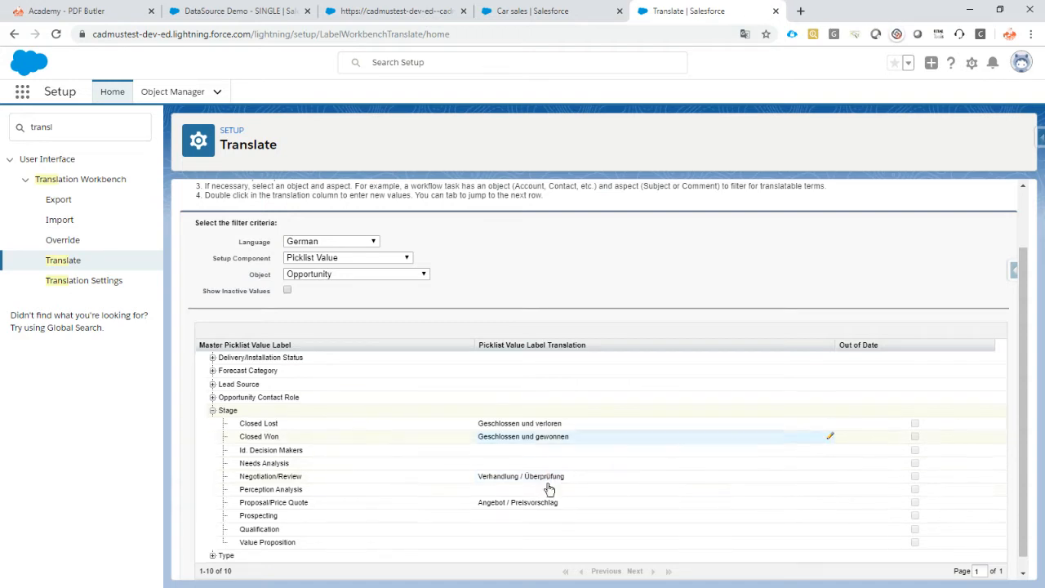
{"action": "mouse_move", "coordinate": [537, 430]}
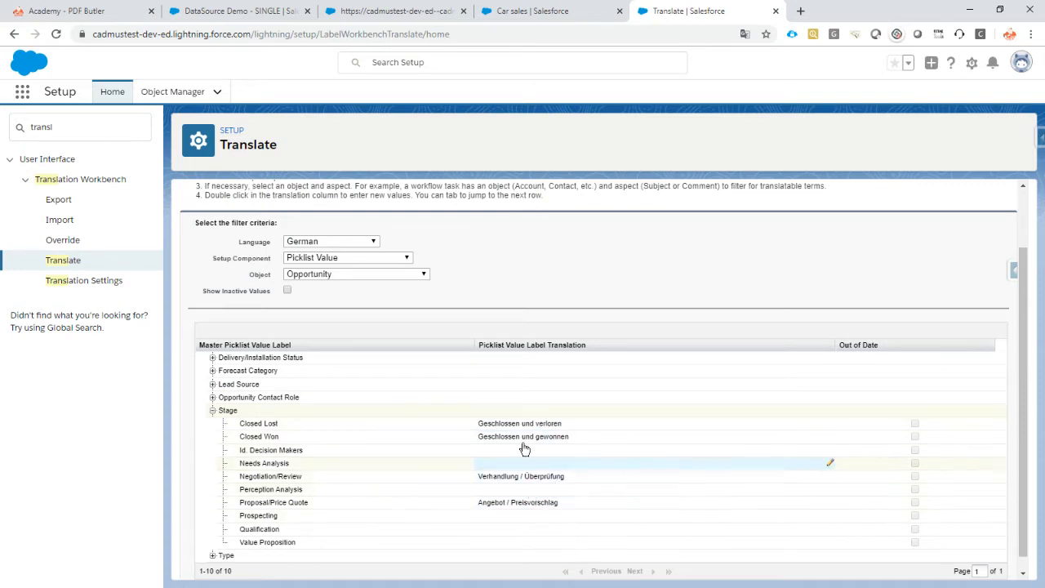
Step: Start a new data source with the PICKLIST TRANSLATION record type
{"action": "left_click", "coordinate": [236, 11]}
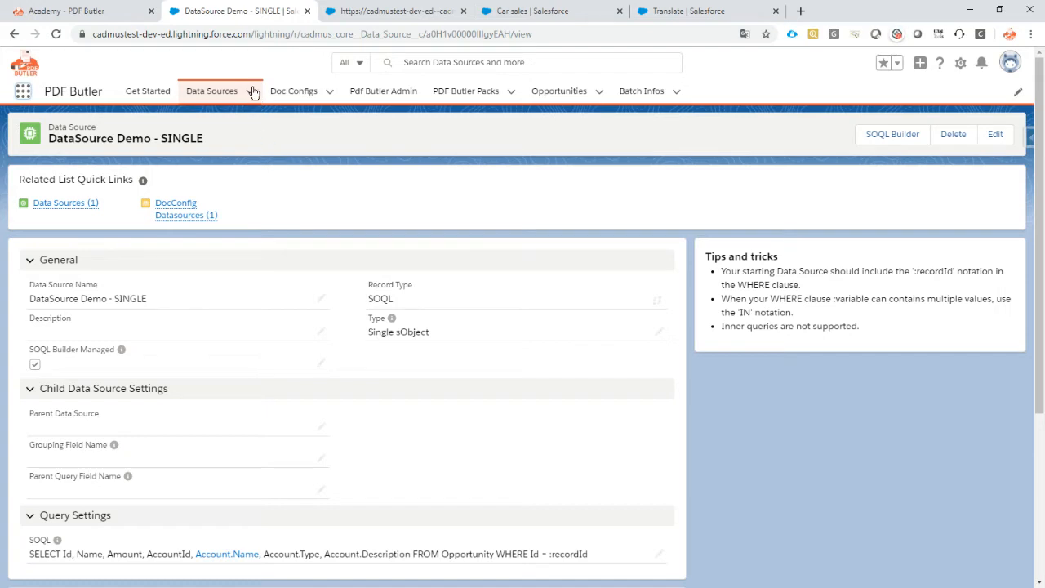
{"action": "left_click", "coordinate": [212, 91]}
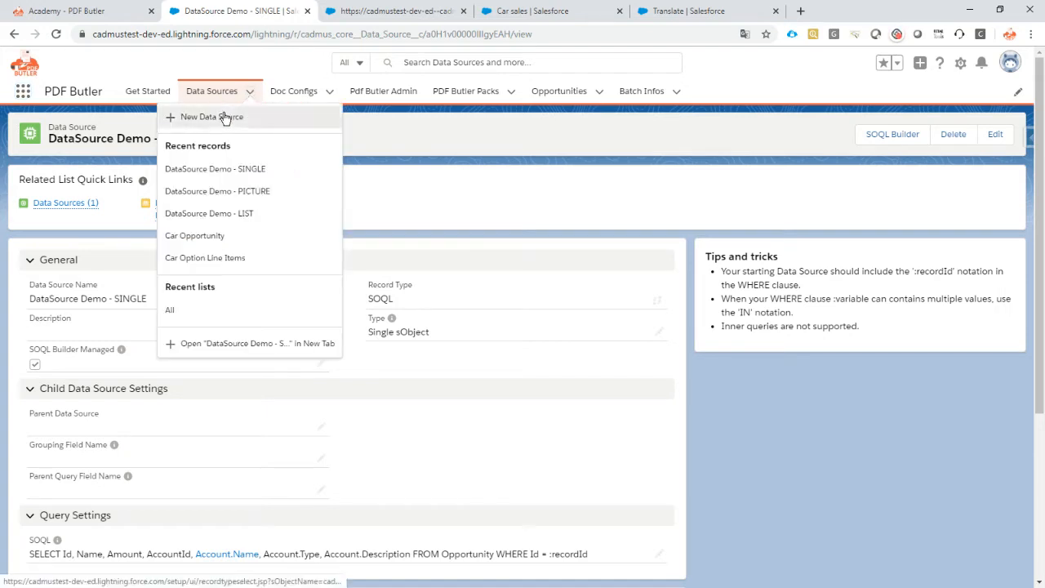
{"action": "left_click", "coordinate": [210, 117]}
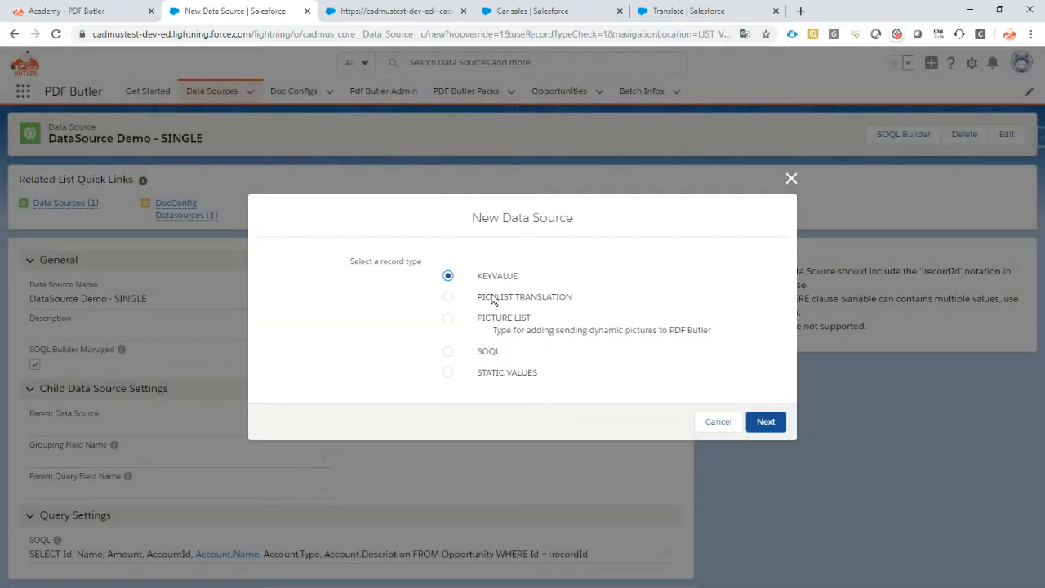
{"action": "left_click", "coordinate": [765, 421]}
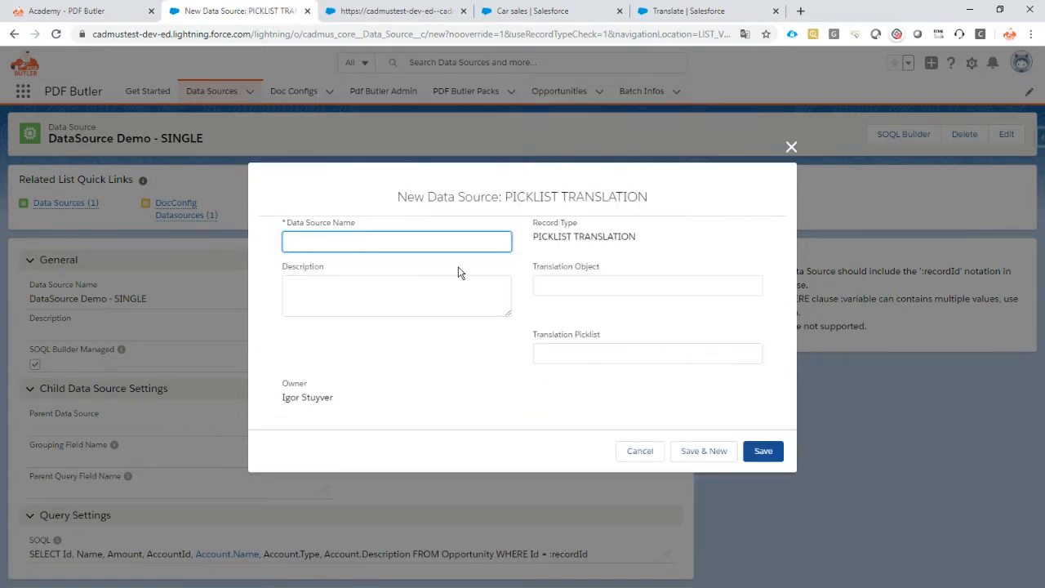
Step: Name it 'DataSource Demo - PICKLIST TRANSLATION' with object Opportunity and picklist Stage
{"action": "type", "text": "DataSource Demo"}
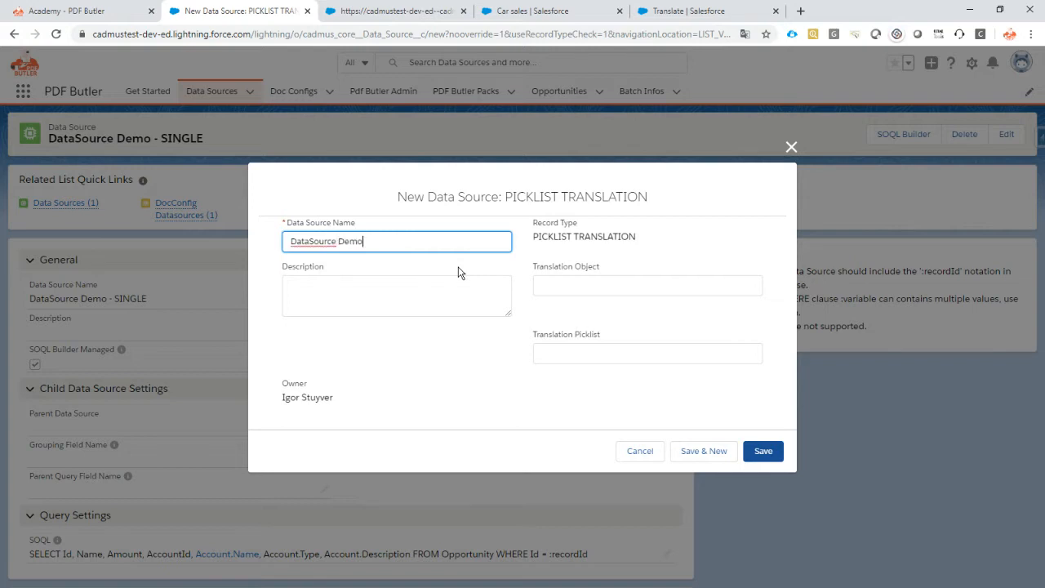
{"action": "type", "text": "- PI"}
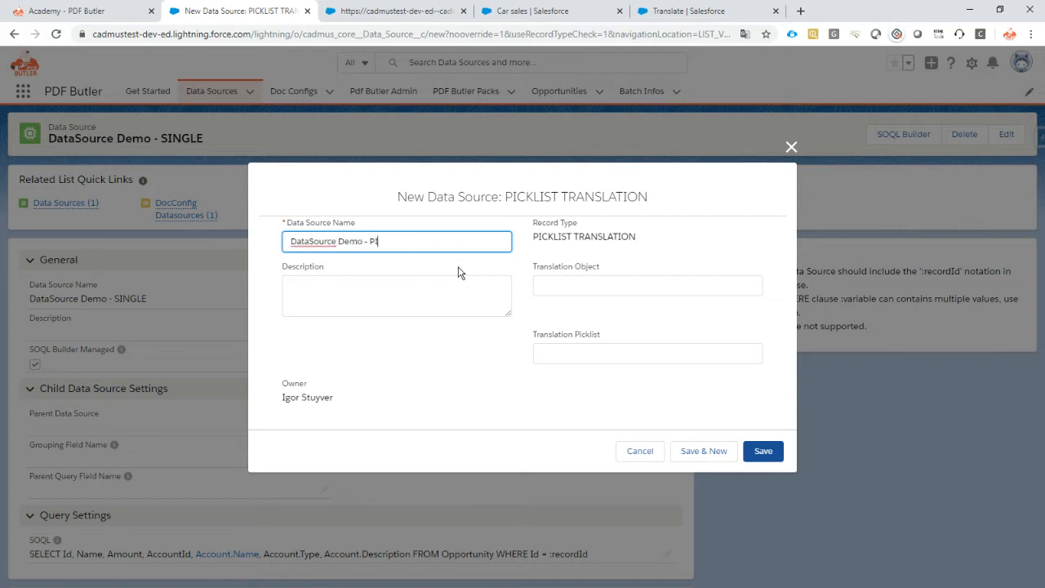
{"action": "type", "text": "CKLIST TRANSL"}
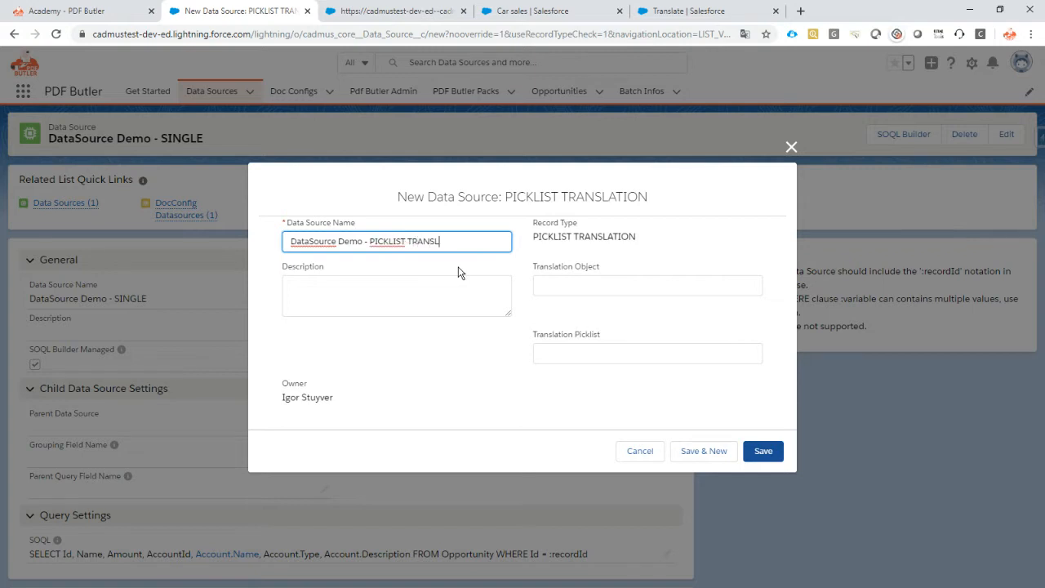
{"action": "left_click", "coordinate": [647, 285]}
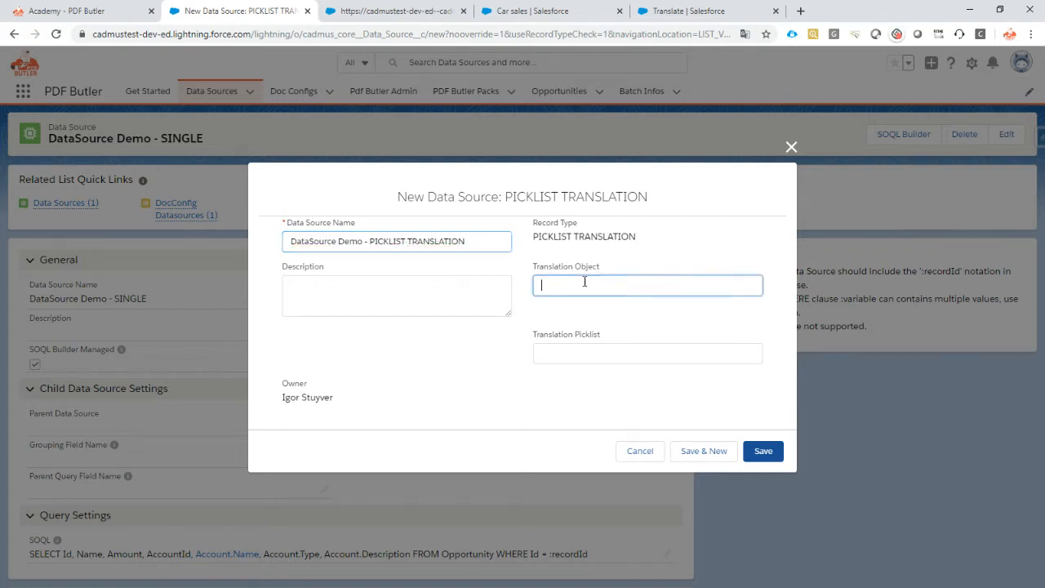
{"action": "type", "text": "Opportunity"}
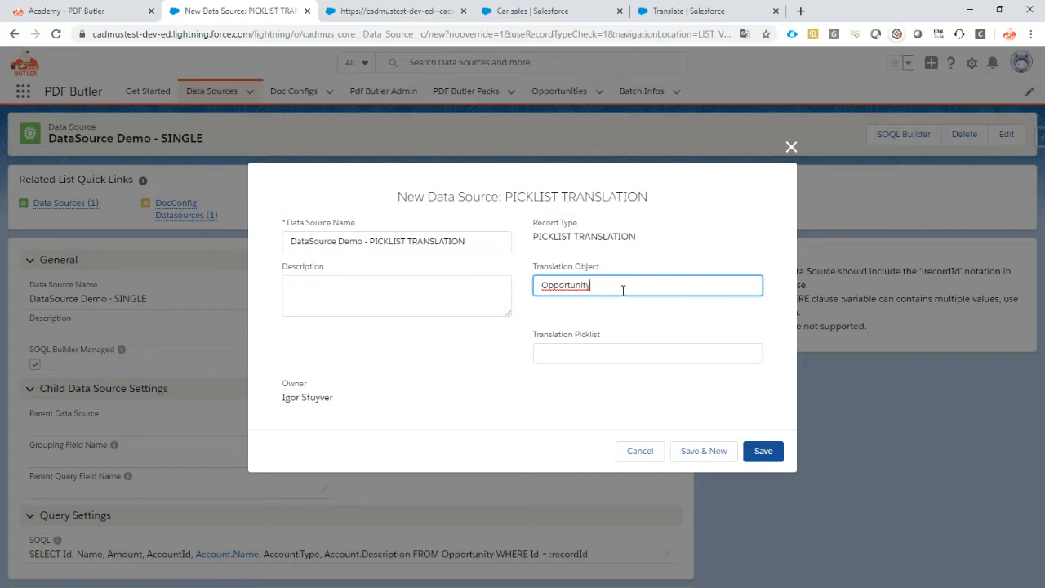
{"action": "left_click", "coordinate": [647, 352]}
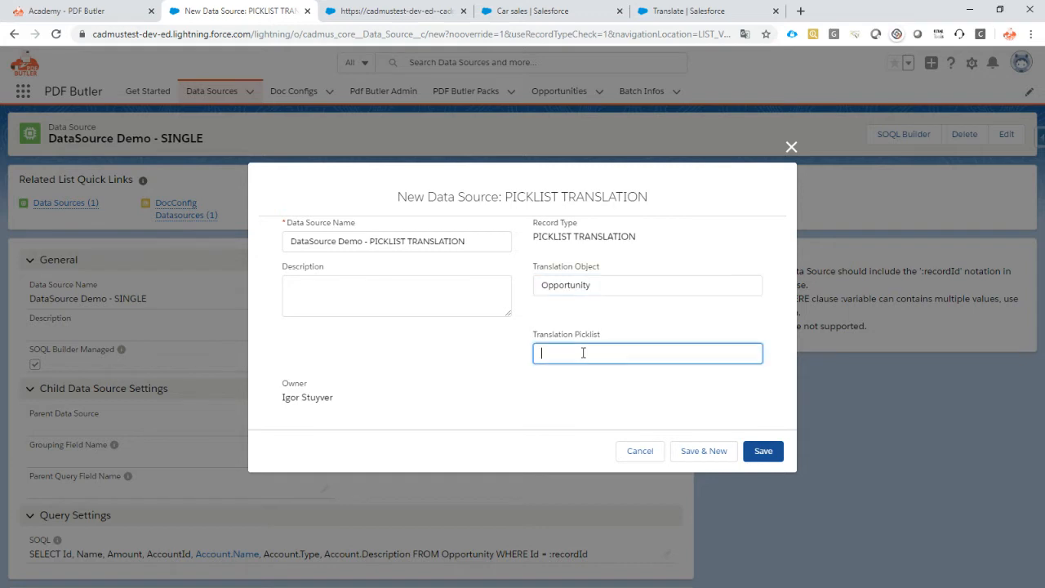
{"action": "type", "text": "Stage"}
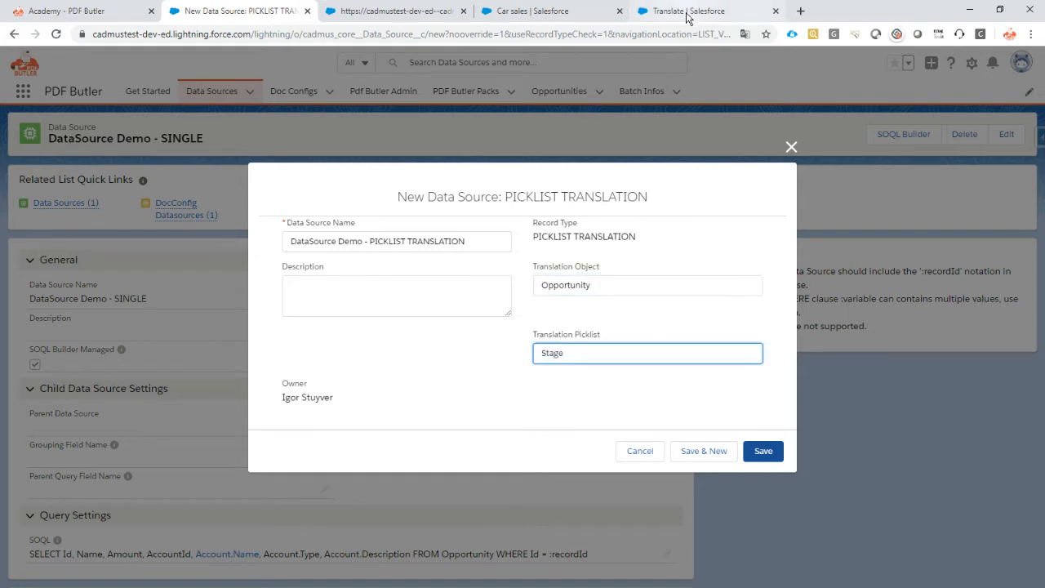
Step: Filter the Car sales opportunity fields in Salesforce Inspector to find StageName
{"action": "left_click", "coordinate": [688, 10]}
{"action": "type", "text": "s"}
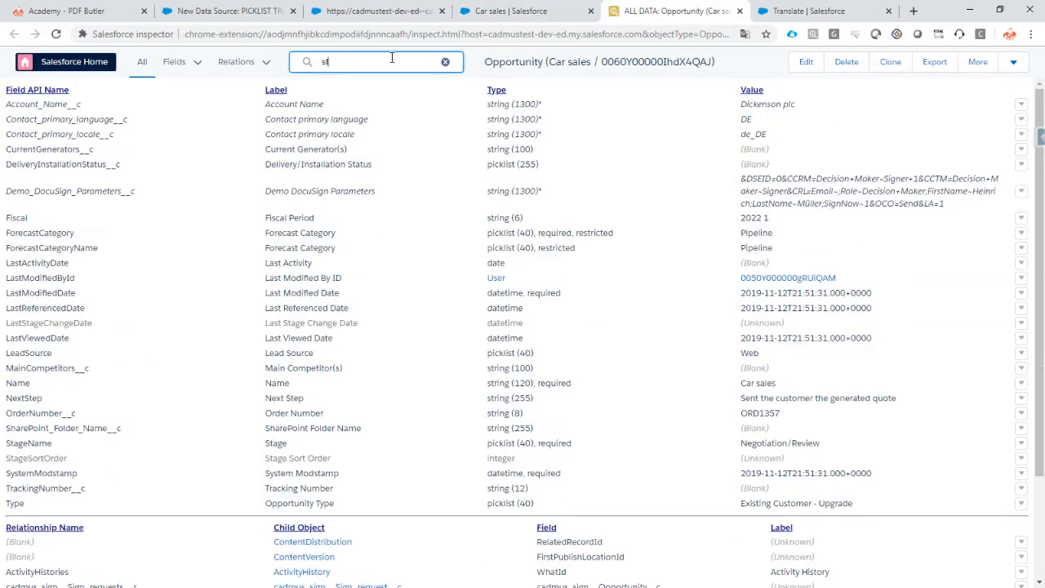
{"action": "type", "text": "tageName"}
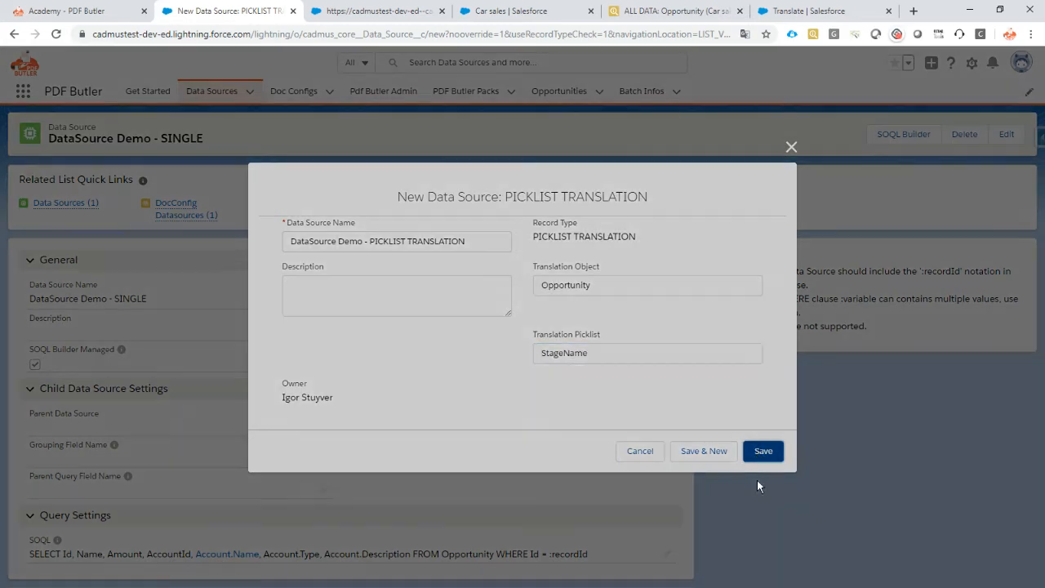
Step: Save the PICKLIST TRANSLATION data source with picklist StageName on Opportunity
{"action": "left_click", "coordinate": [762, 451]}
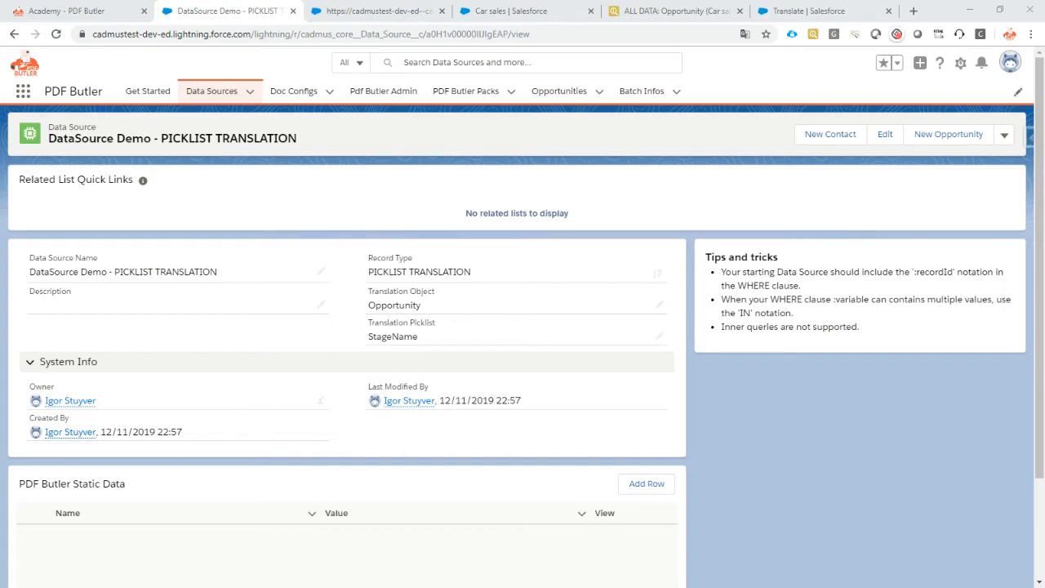
Step: Add DataSource Demo - PICKLIST TRANSLATION to the doc config with text field 'dummy'
{"action": "left_click", "coordinate": [376, 11]}
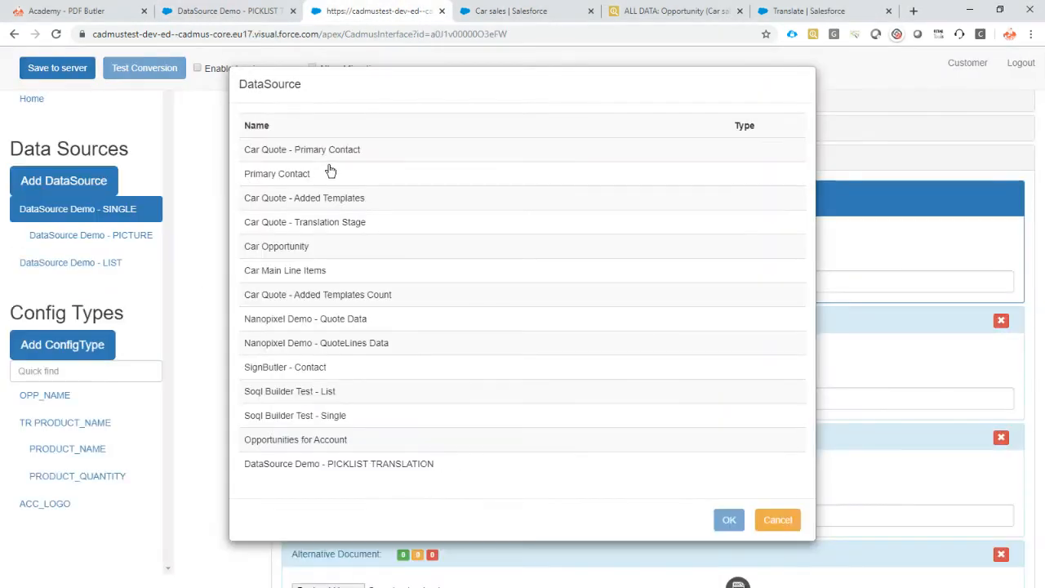
{"action": "mouse_move", "coordinate": [388, 436]}
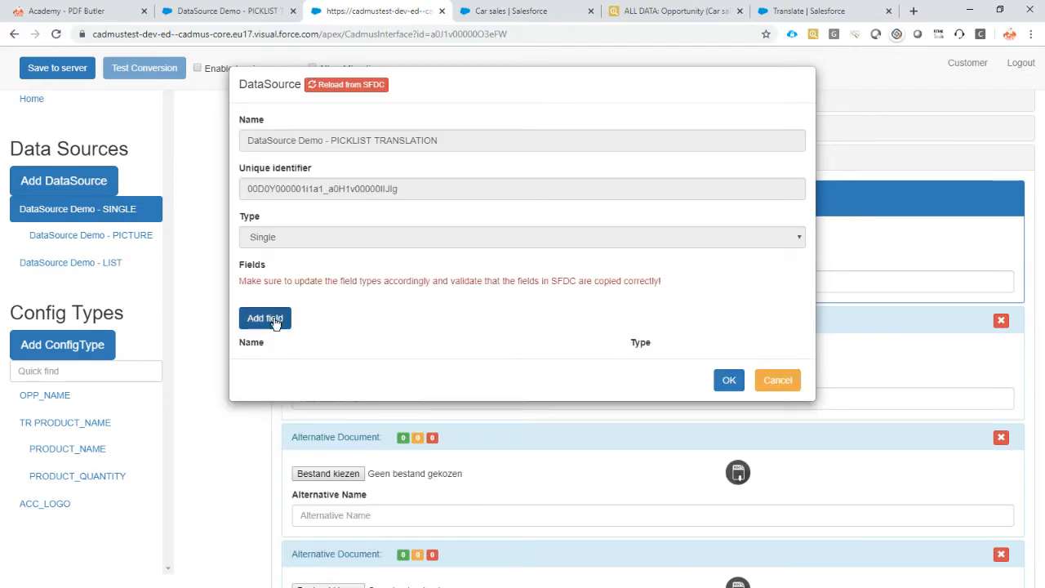
{"action": "left_click", "coordinate": [265, 317]}
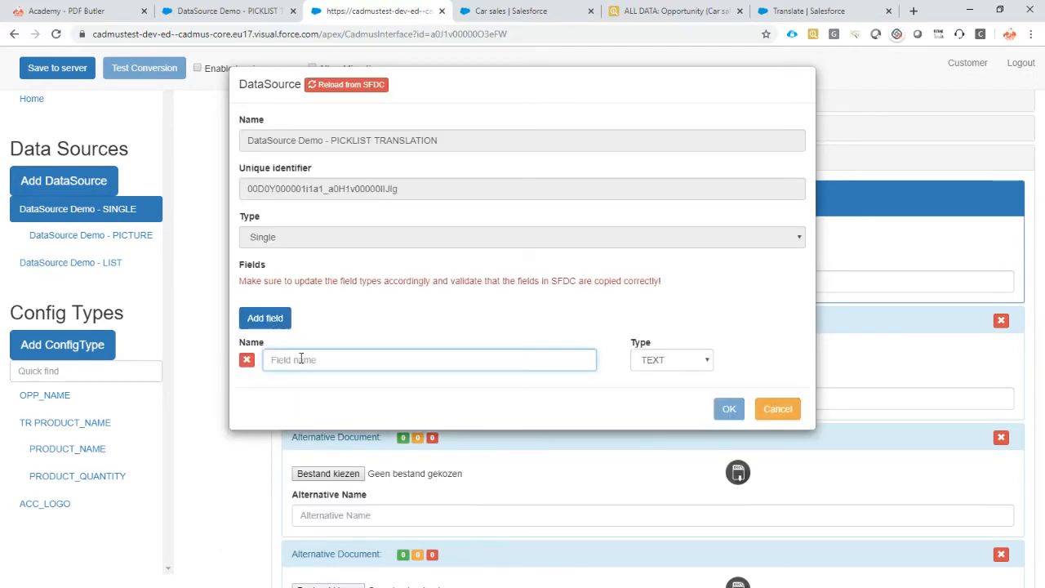
{"action": "type", "text": "dummy"}
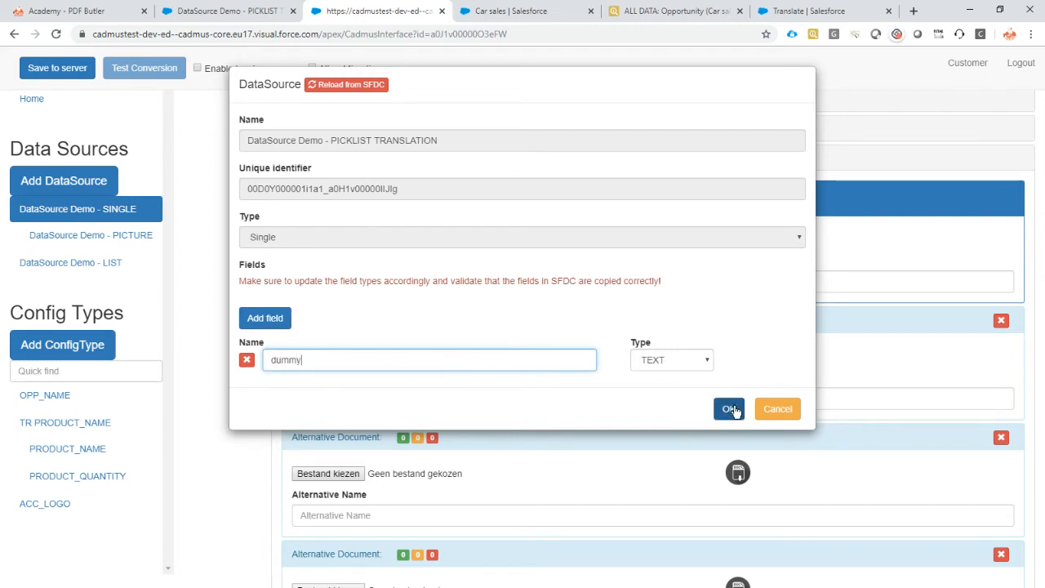
{"action": "left_click", "coordinate": [729, 409]}
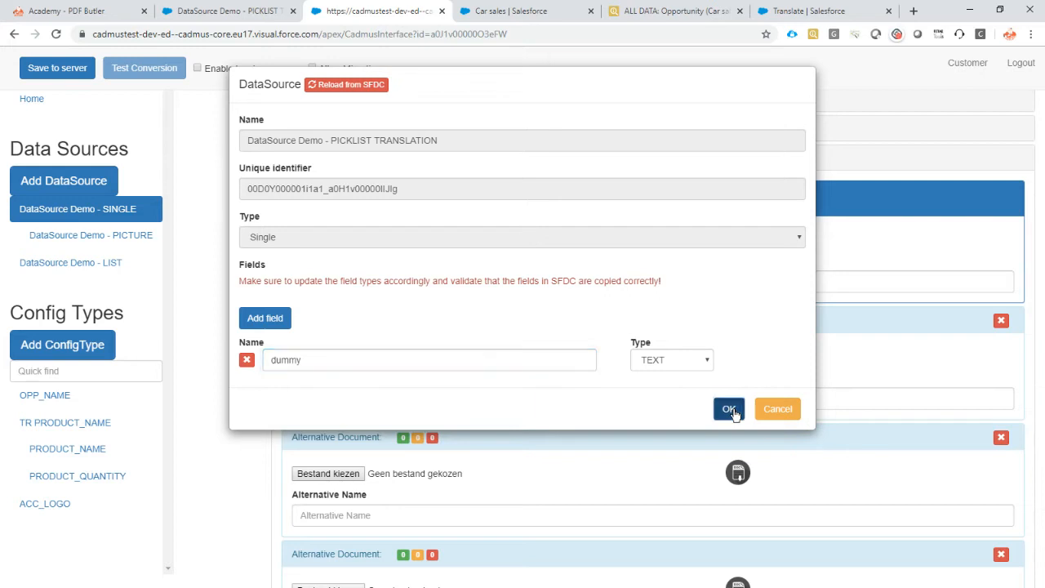
{"action": "left_click", "coordinate": [728, 408]}
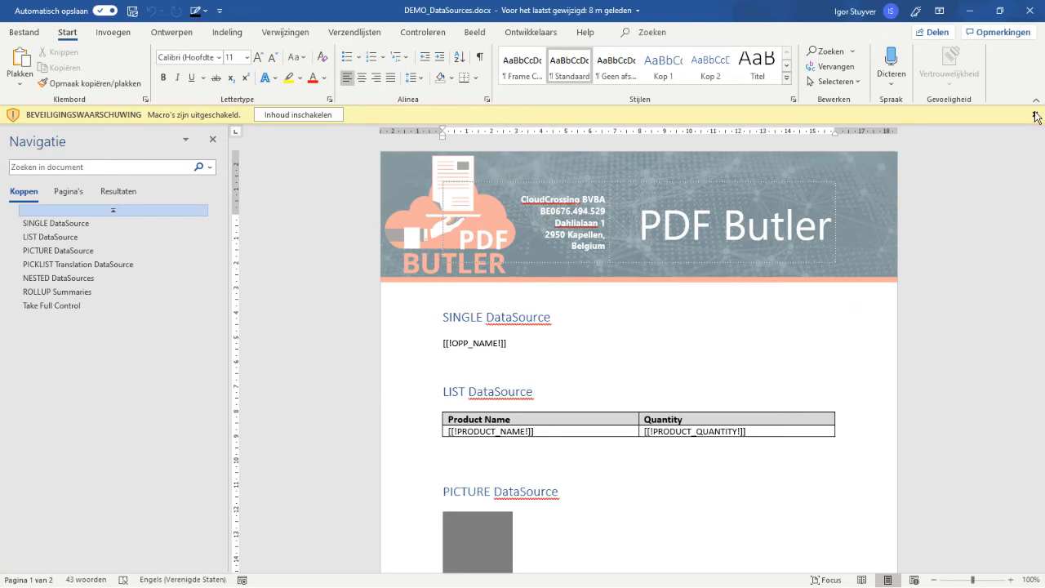
Step: Dismiss the macro security warning on DEMO_DataSources.docx
{"action": "left_click", "coordinate": [58, 259]}
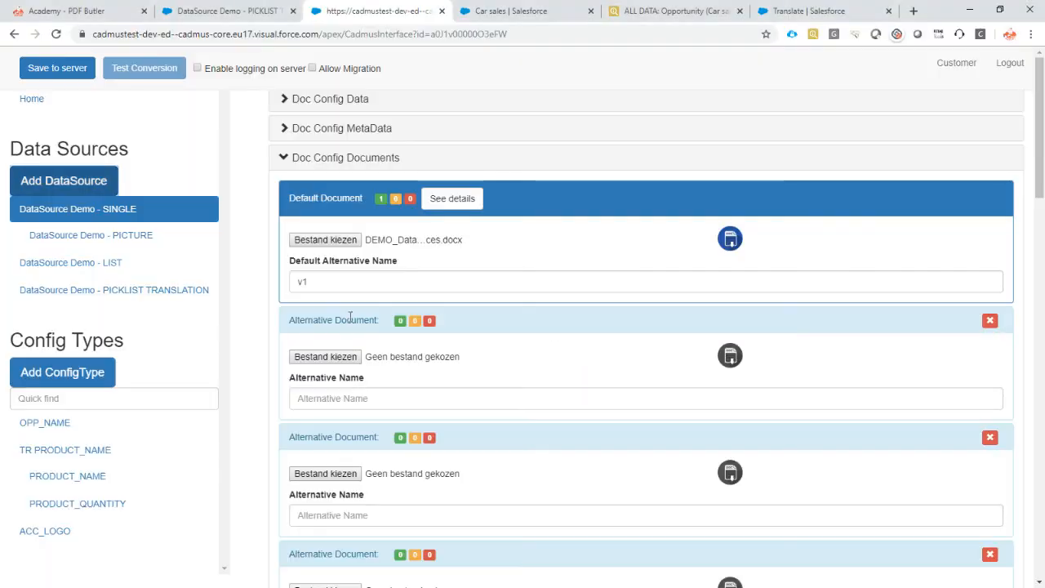
{"action": "left_click", "coordinate": [62, 372]}
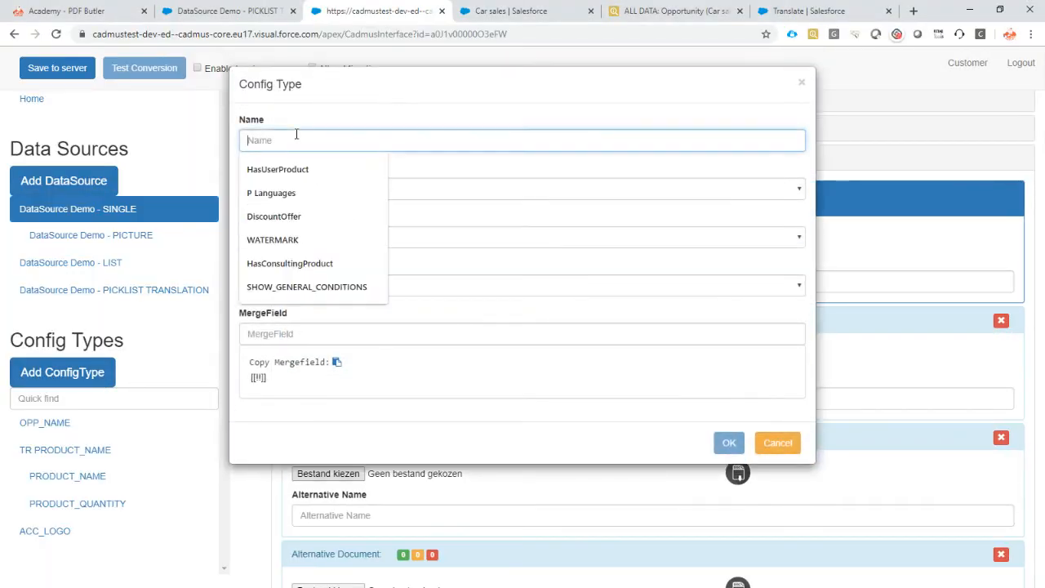
{"action": "type", "text": "TRANSLATE_ME"}
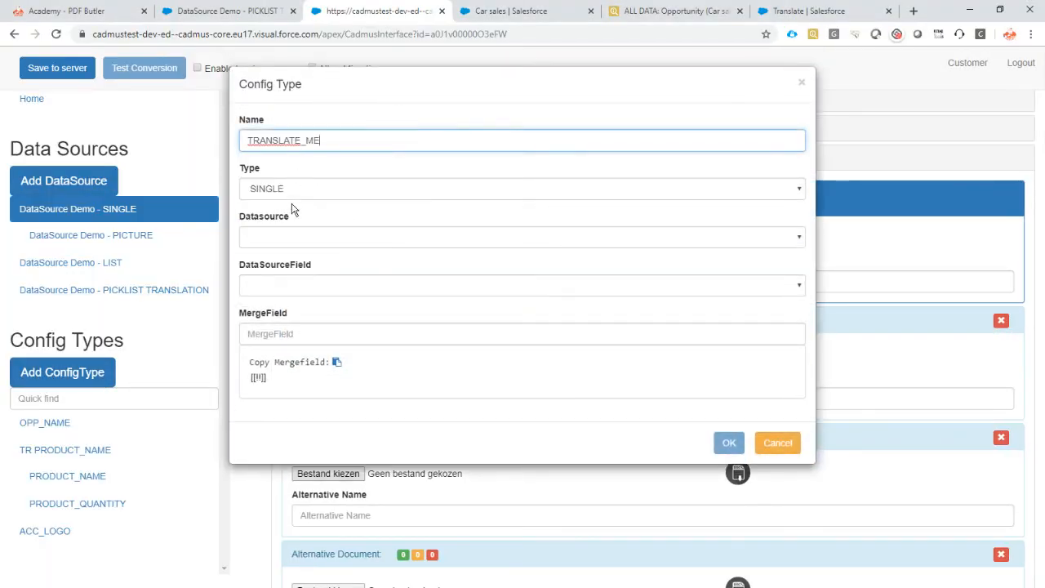
{"action": "left_click", "coordinate": [522, 189]}
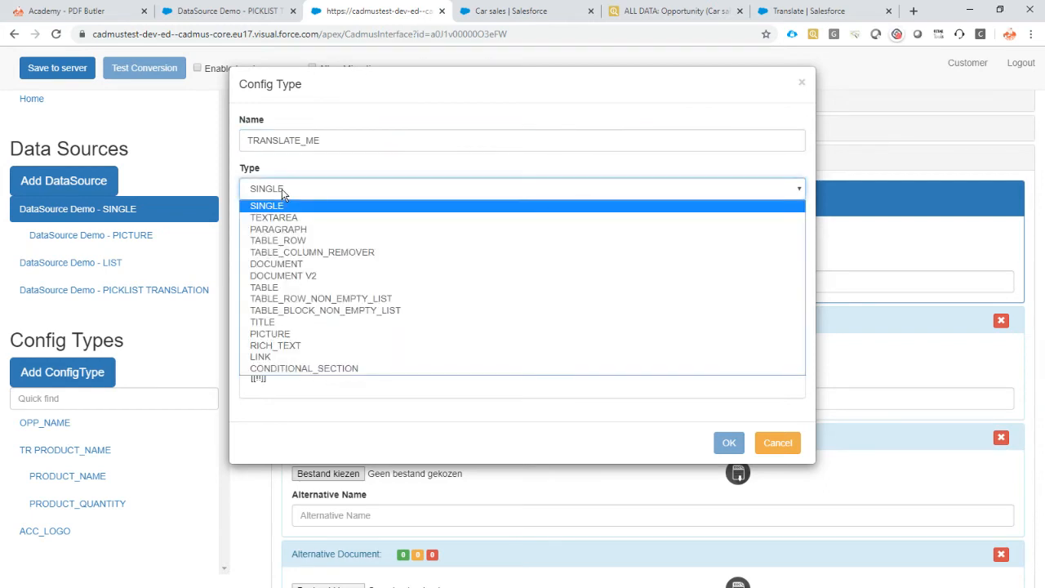
{"action": "left_click", "coordinate": [267, 204]}
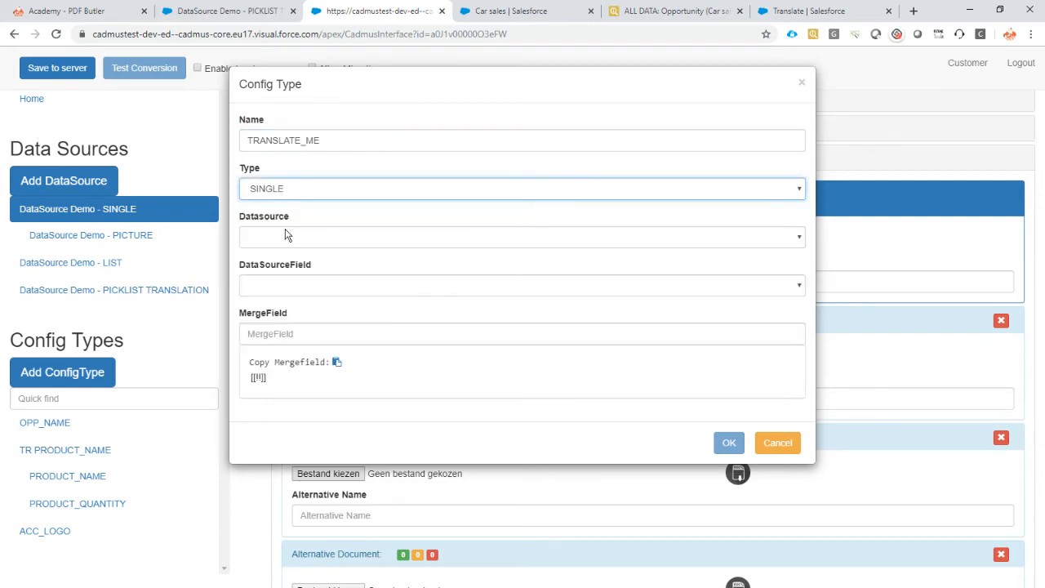
{"action": "left_click", "coordinate": [520, 236]}
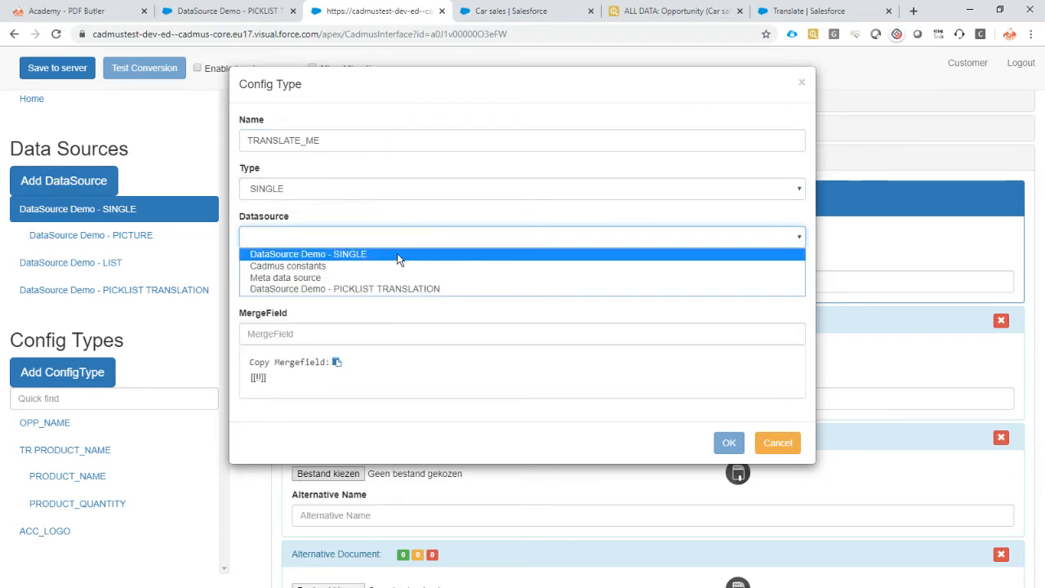
{"action": "left_click", "coordinate": [308, 254]}
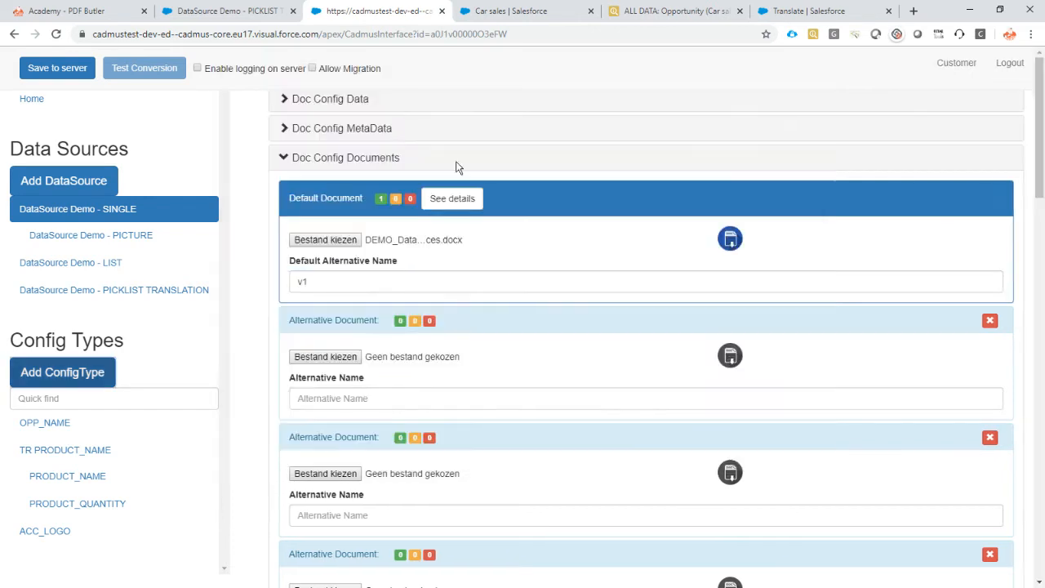
Step: Add StageName to the DataSource Demo - SINGLE SOQL query and save it
{"action": "left_click", "coordinate": [229, 11]}
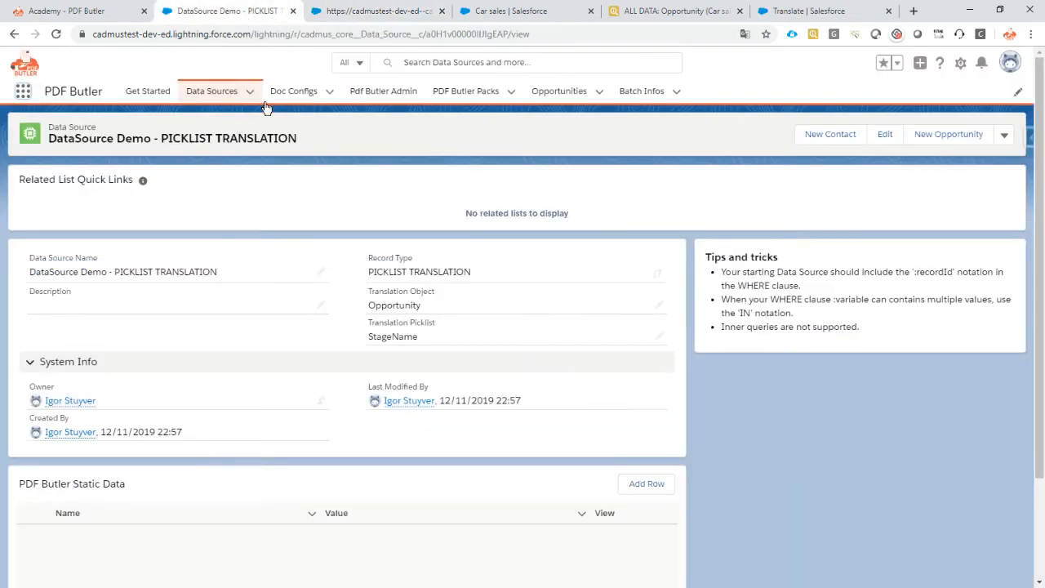
{"action": "left_click", "coordinate": [212, 90]}
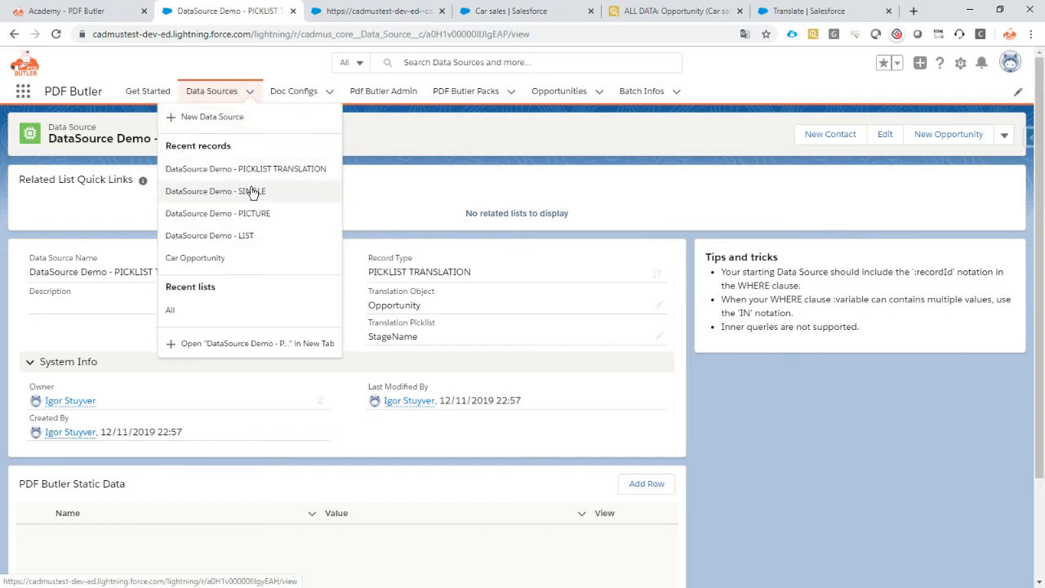
{"action": "left_click", "coordinate": [215, 191]}
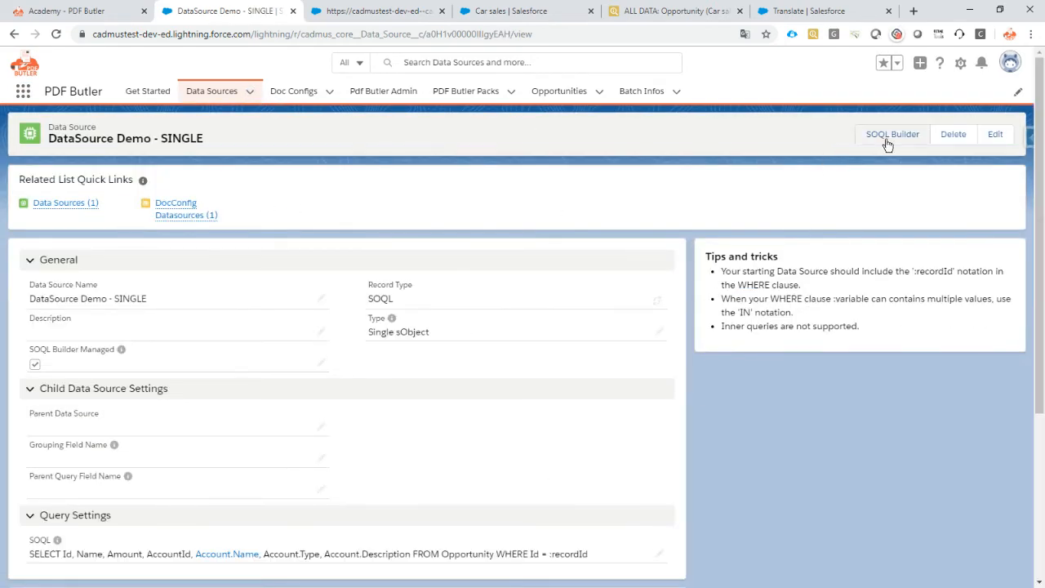
{"action": "left_click", "coordinate": [892, 134]}
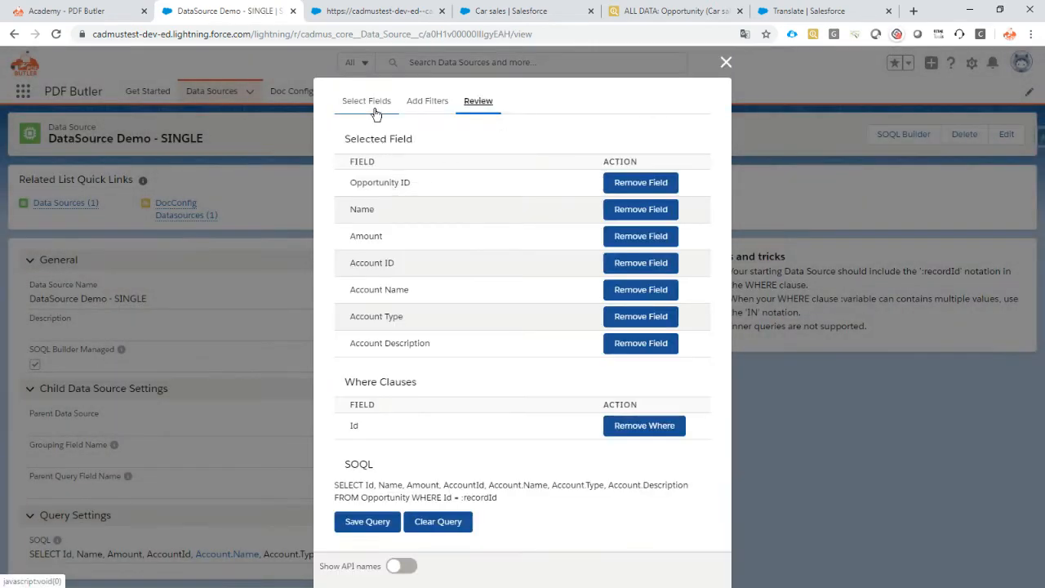
{"action": "left_click", "coordinate": [367, 101]}
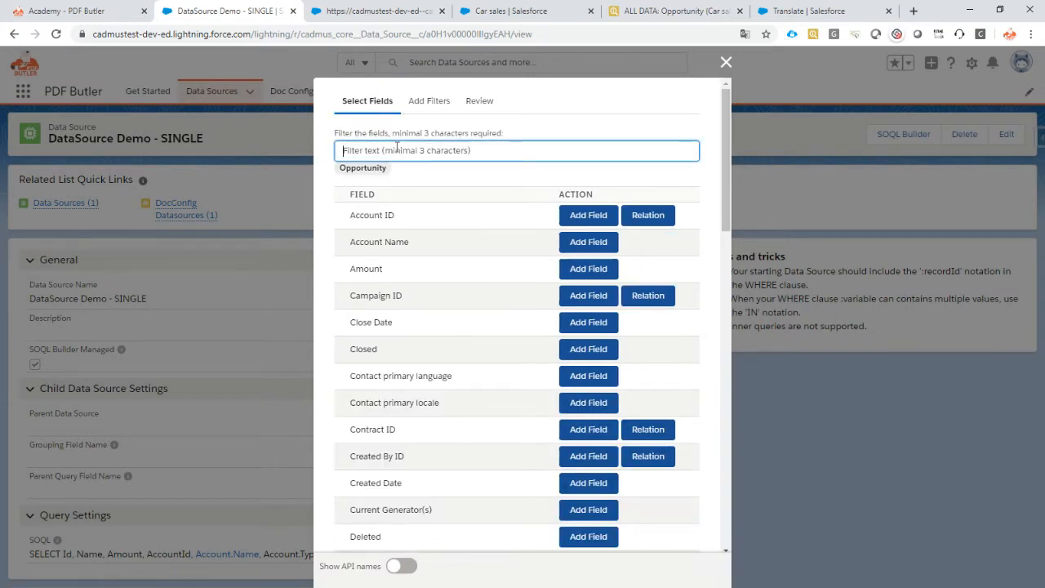
{"action": "type", "text": "stage"}
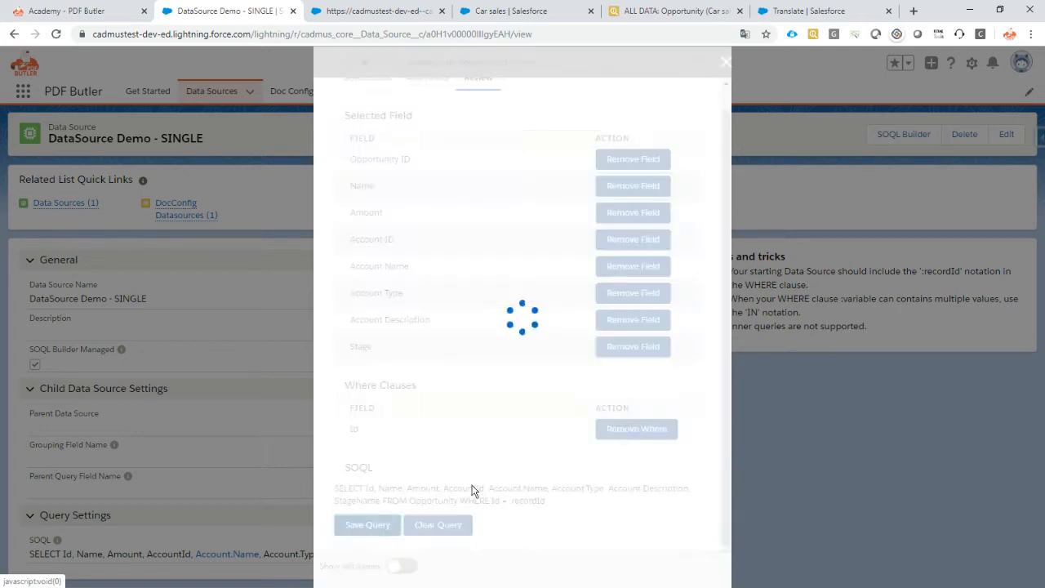
{"action": "left_click", "coordinate": [372, 10]}
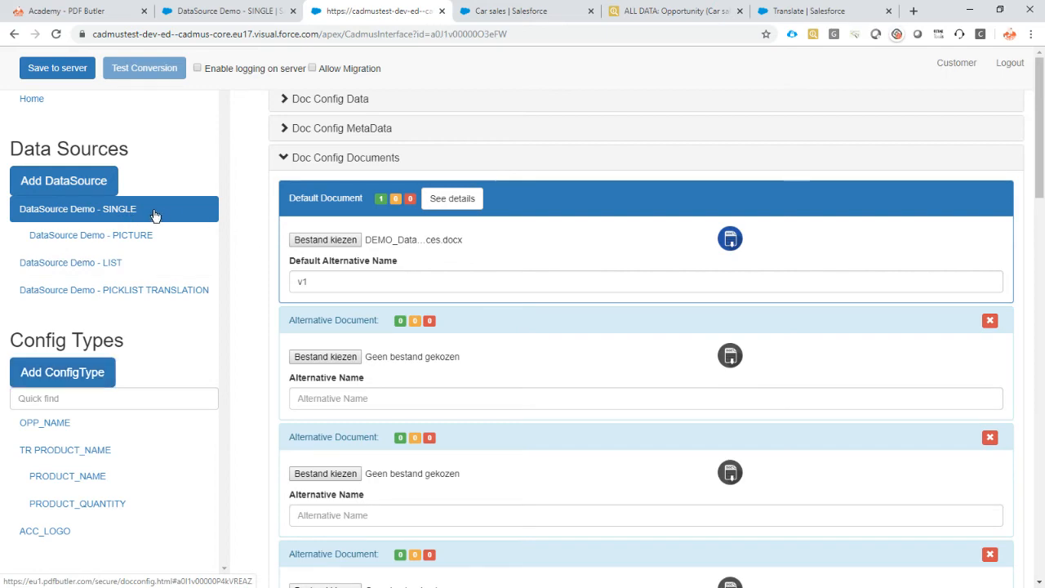
Step: Confirm the SINGLE data source's field list in the doc config now includes StageName
{"action": "left_click", "coordinate": [76, 208]}
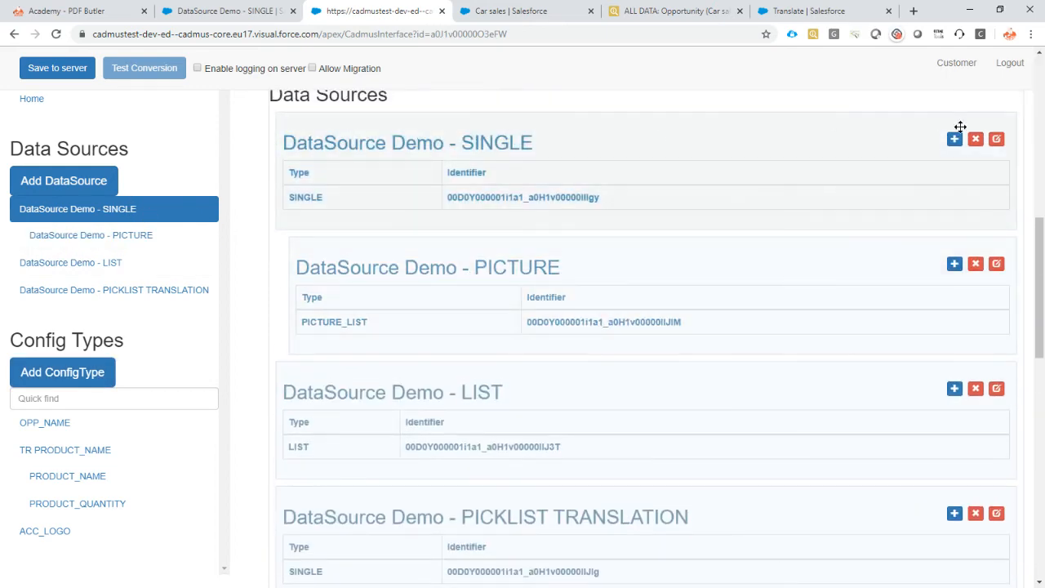
{"action": "left_click", "coordinate": [996, 139]}
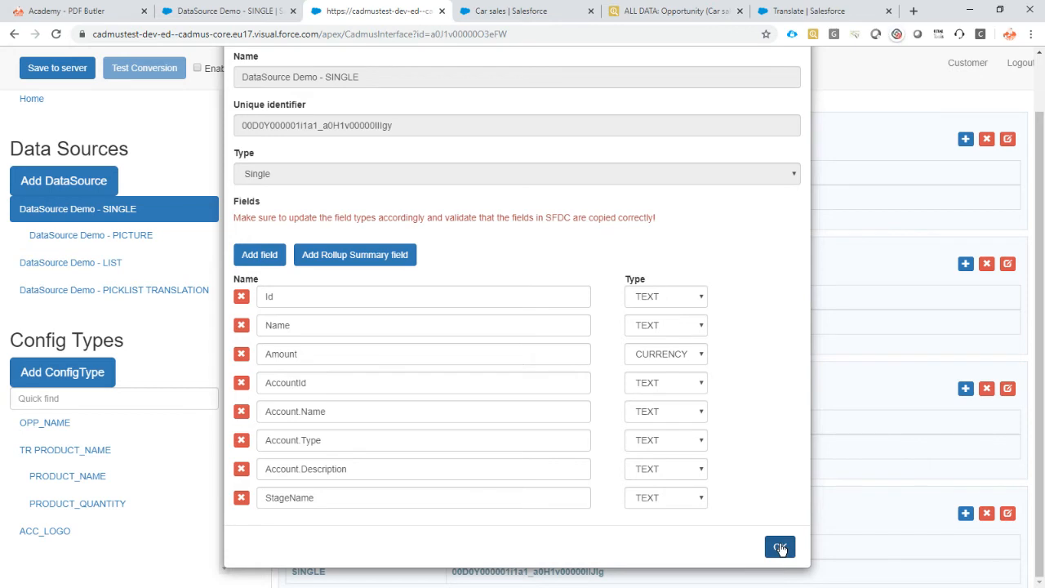
{"action": "left_click", "coordinate": [779, 546]}
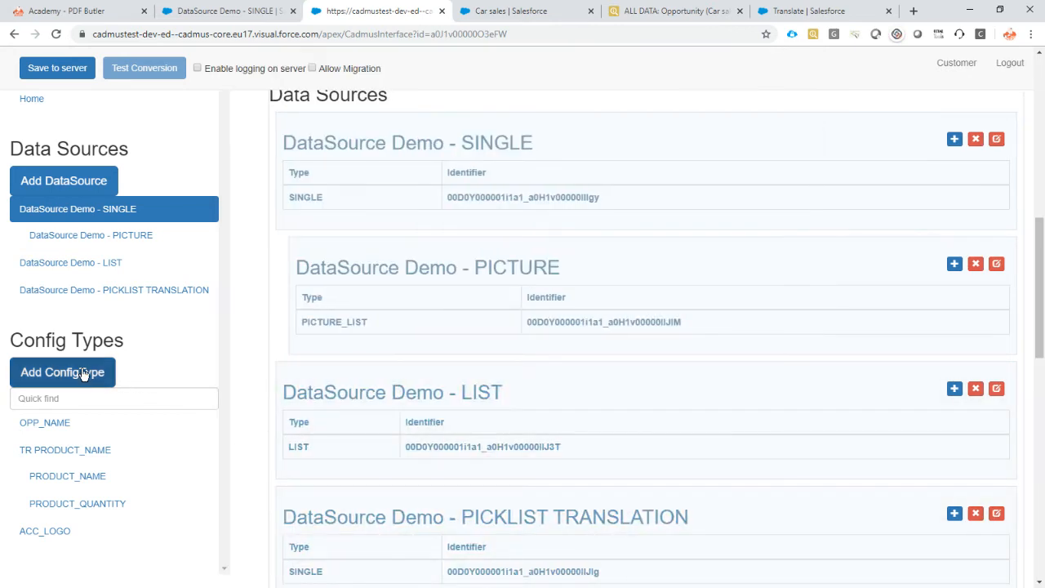
Step: Create TRANSLATE_ME on the SINGLE source, translated via DataSource Demo - PICKLIST TRANSLATION
{"action": "left_click", "coordinate": [62, 372]}
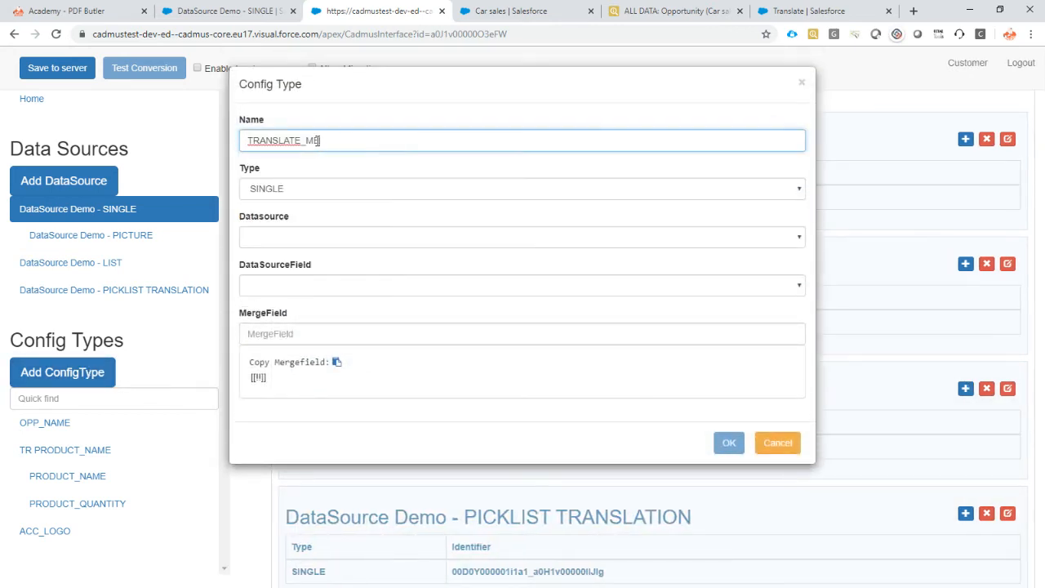
{"action": "left_click", "coordinate": [522, 236]}
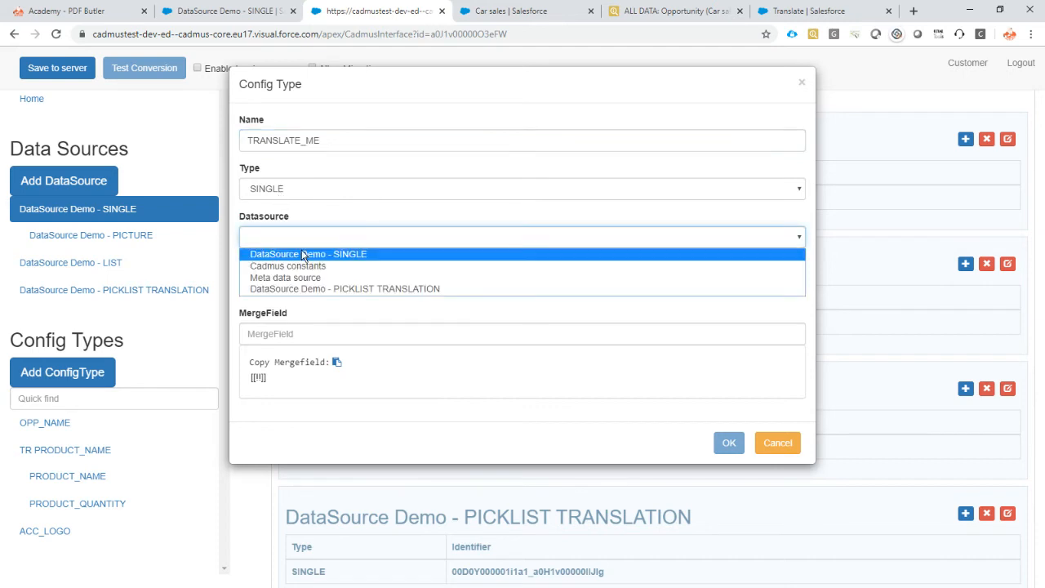
{"action": "left_click", "coordinate": [308, 254]}
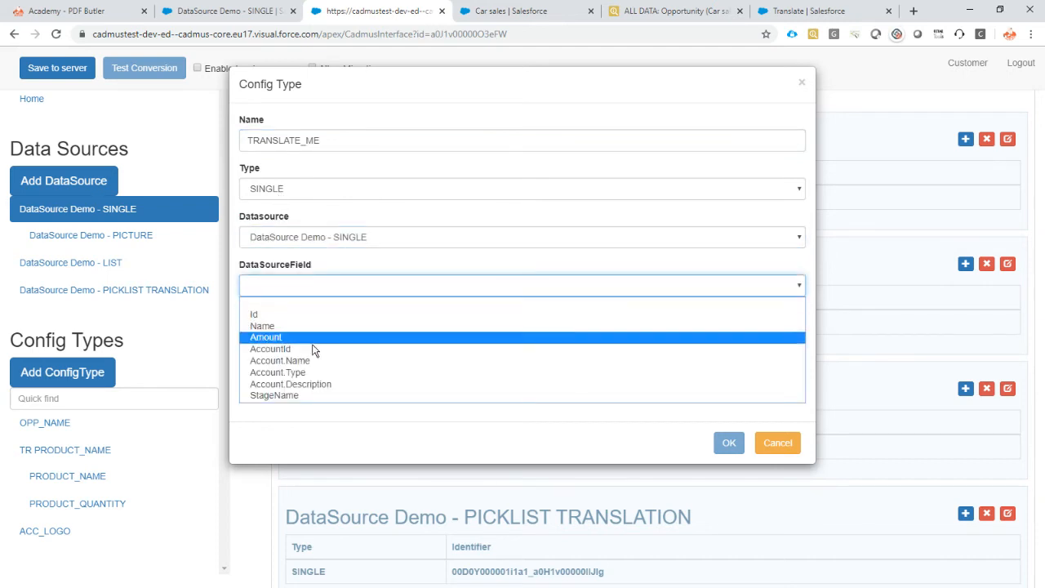
{"action": "left_click", "coordinate": [274, 395]}
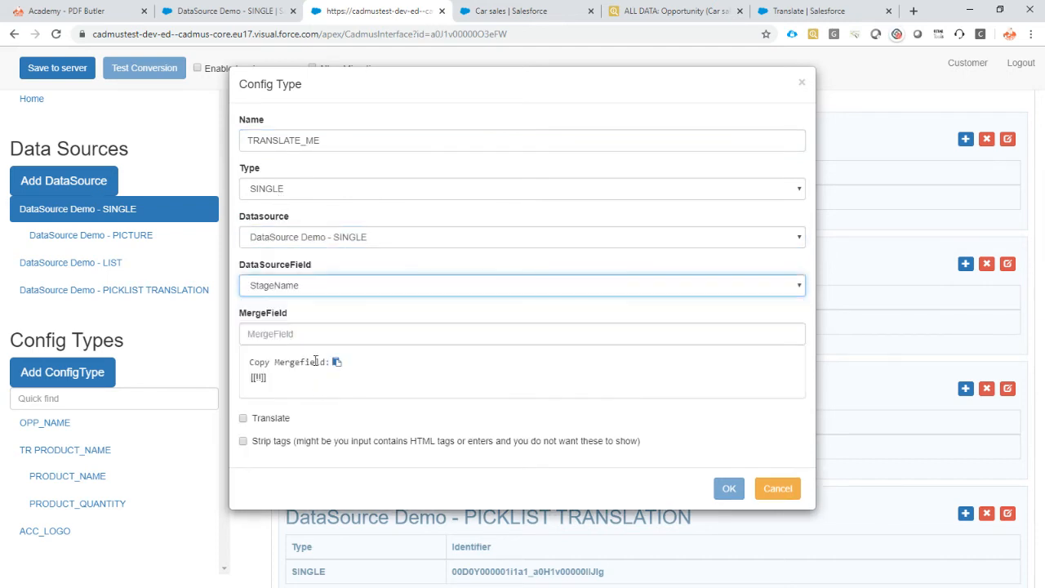
{"action": "type", "text": "TRANSLATE_ME"}
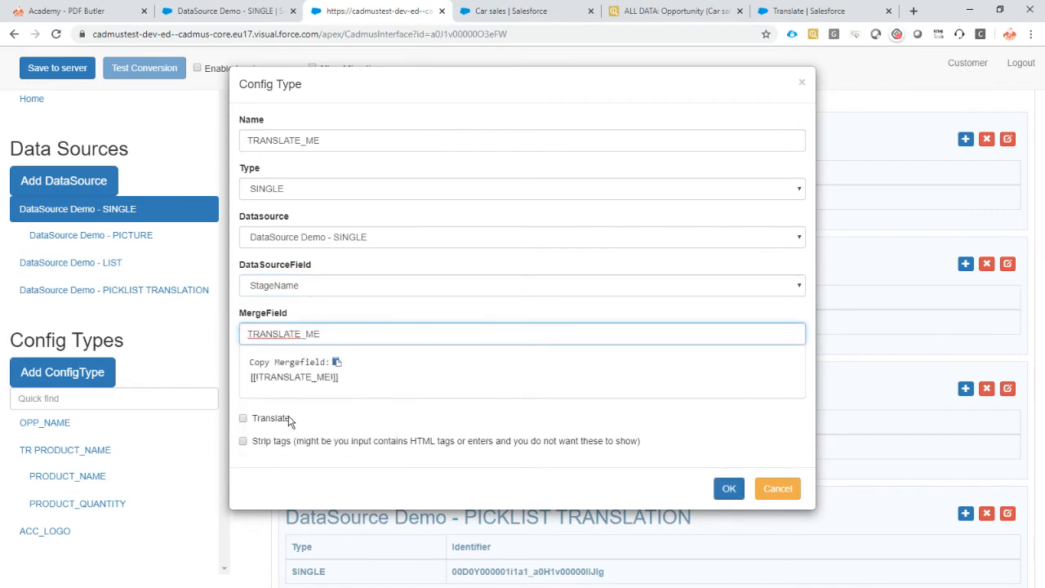
{"action": "left_click", "coordinate": [243, 417]}
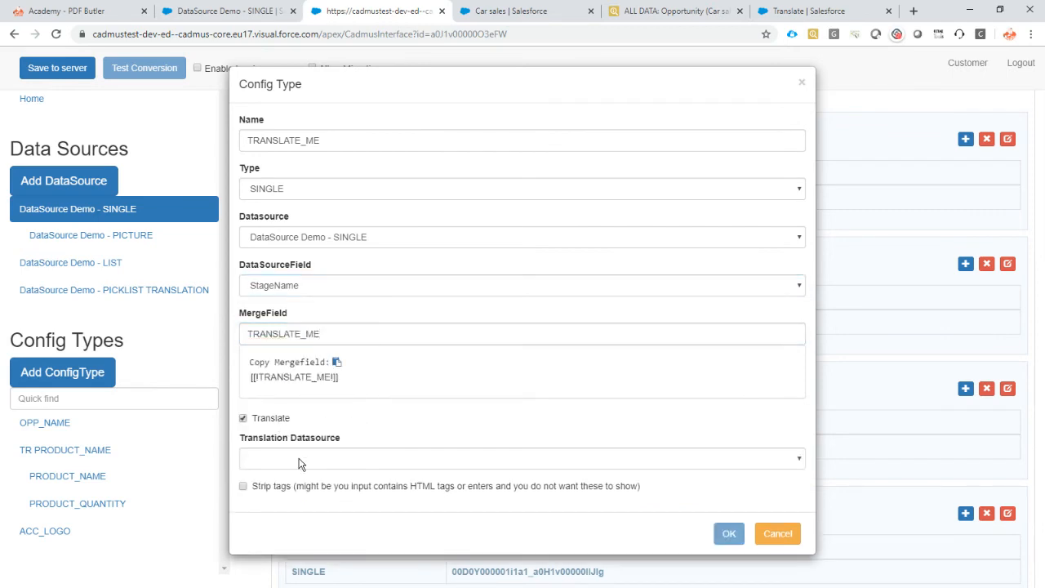
{"action": "left_click", "coordinate": [520, 457]}
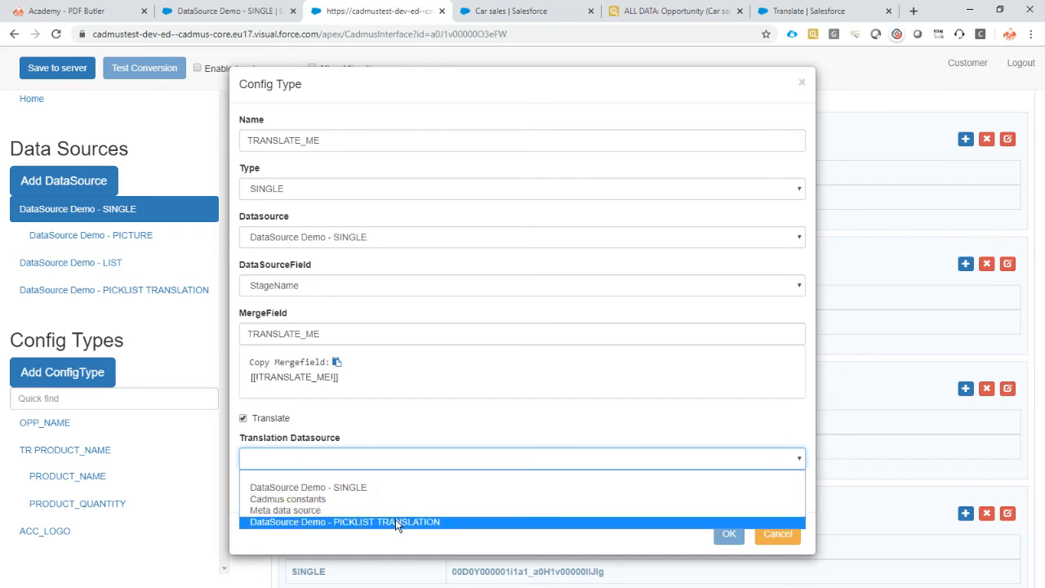
{"action": "left_click", "coordinate": [356, 522]}
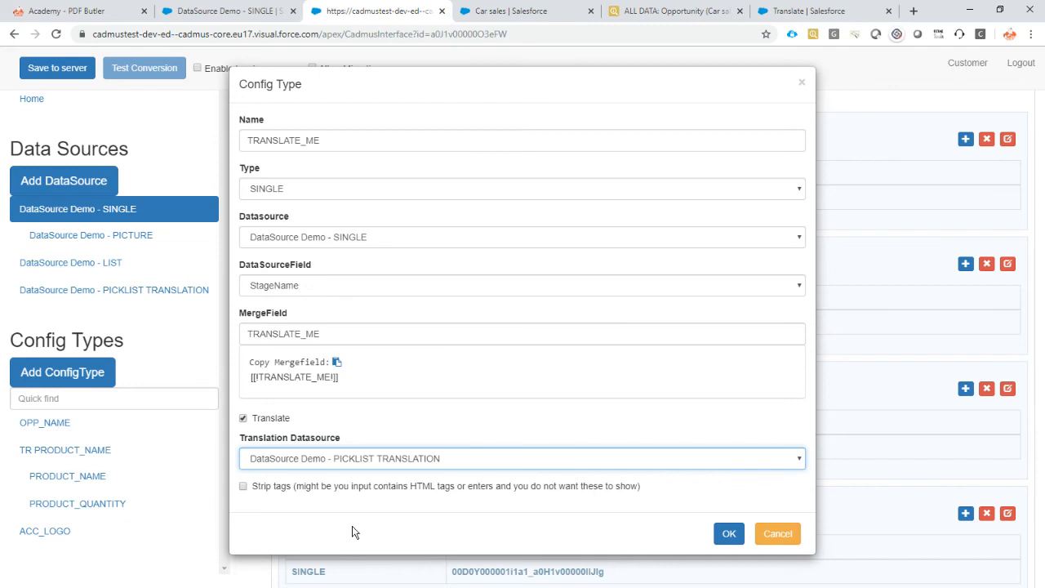
{"action": "mouse_move", "coordinate": [282, 418]}
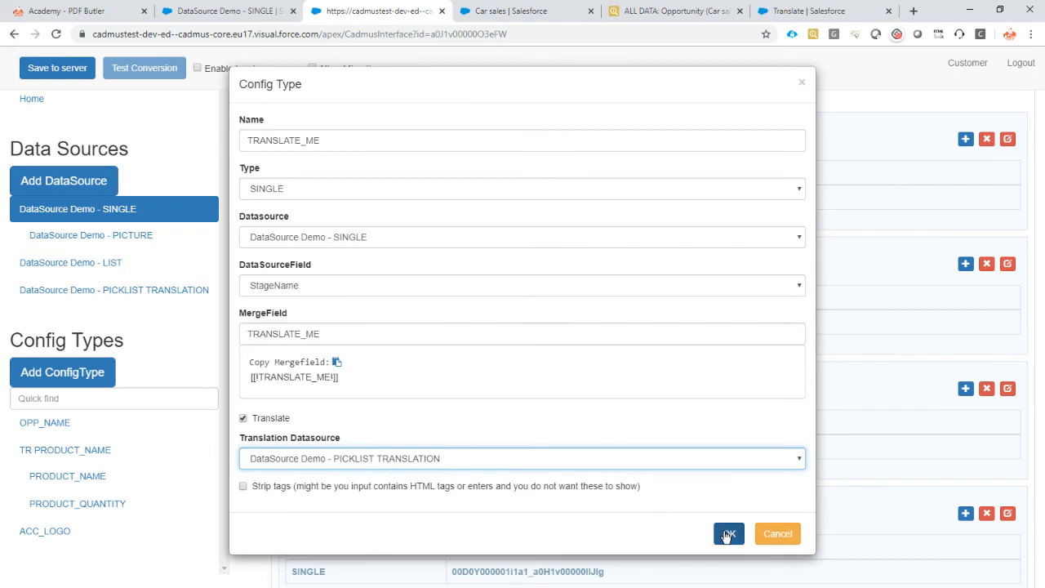
{"action": "left_click", "coordinate": [727, 533]}
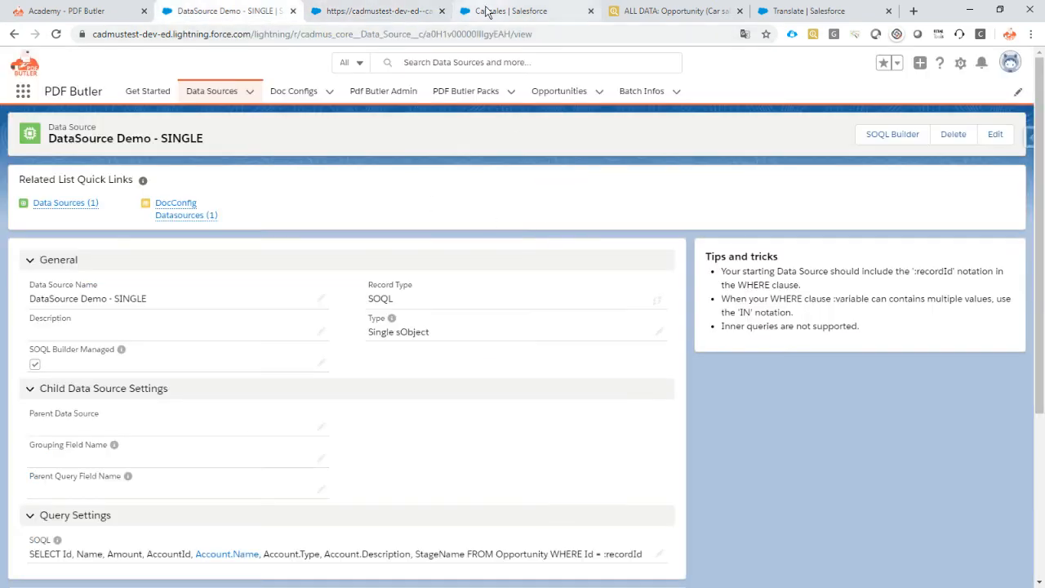
Step: Generate the Car sales DataSources Demo PDF and verify the stage reads Verhandlung / Überprüfung
{"action": "left_click", "coordinate": [527, 11]}
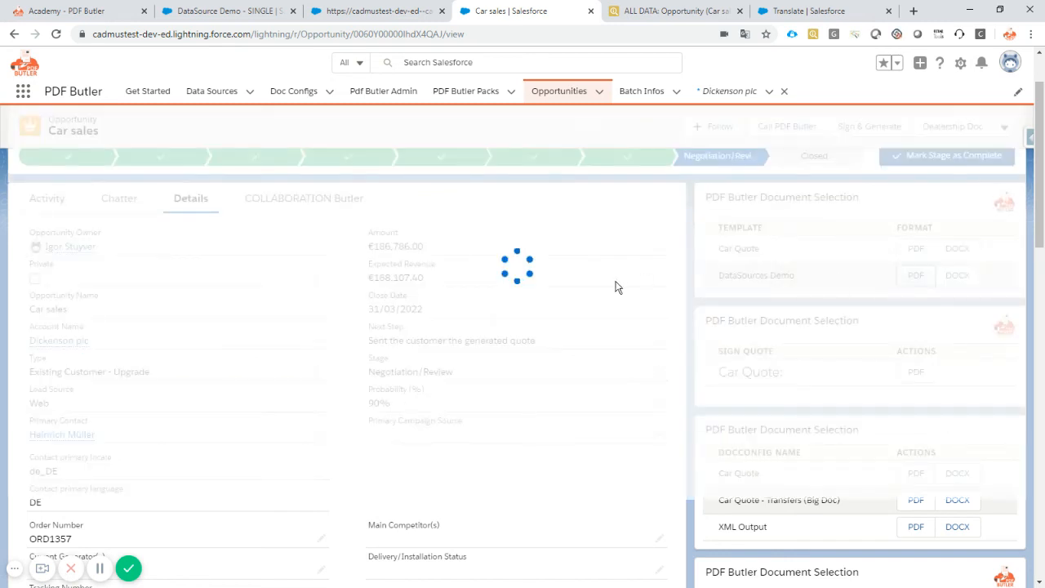
{"action": "left_click", "coordinate": [915, 275]}
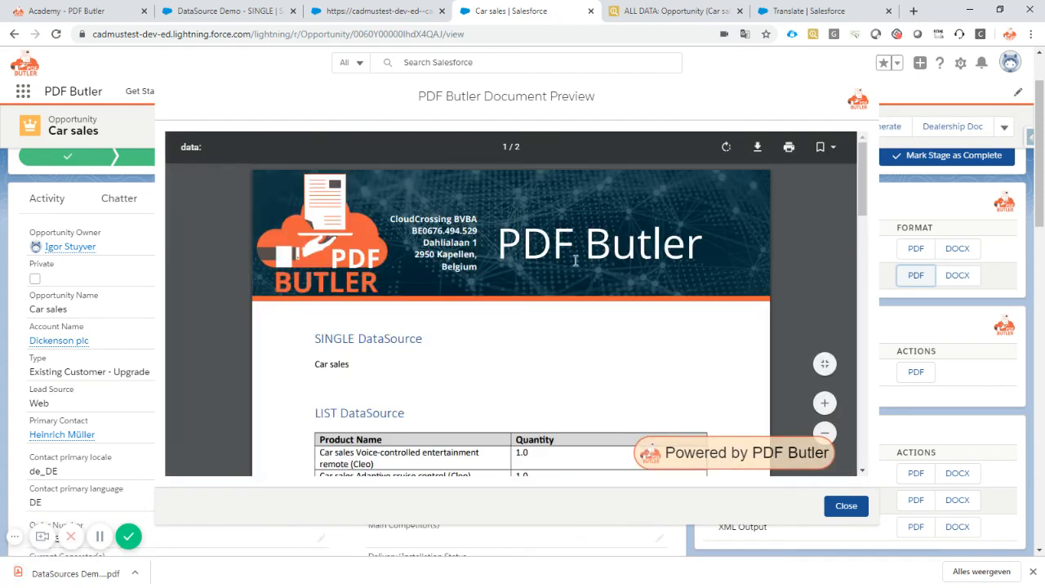
{"action": "scroll", "scroll_direction": "down", "scroll_amount": 3}
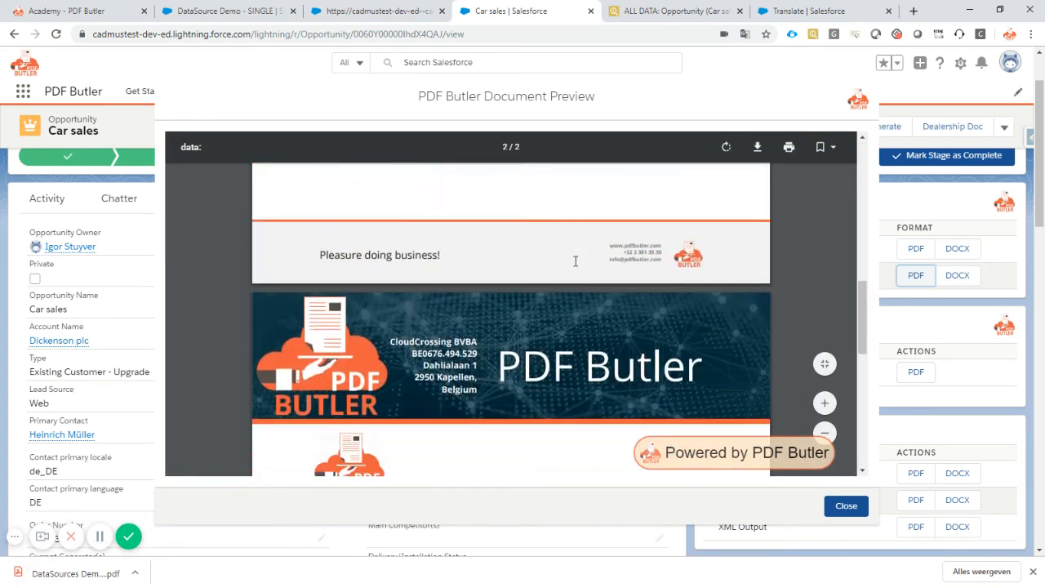
{"action": "scroll", "scroll_direction": "down", "scroll_amount": 3}
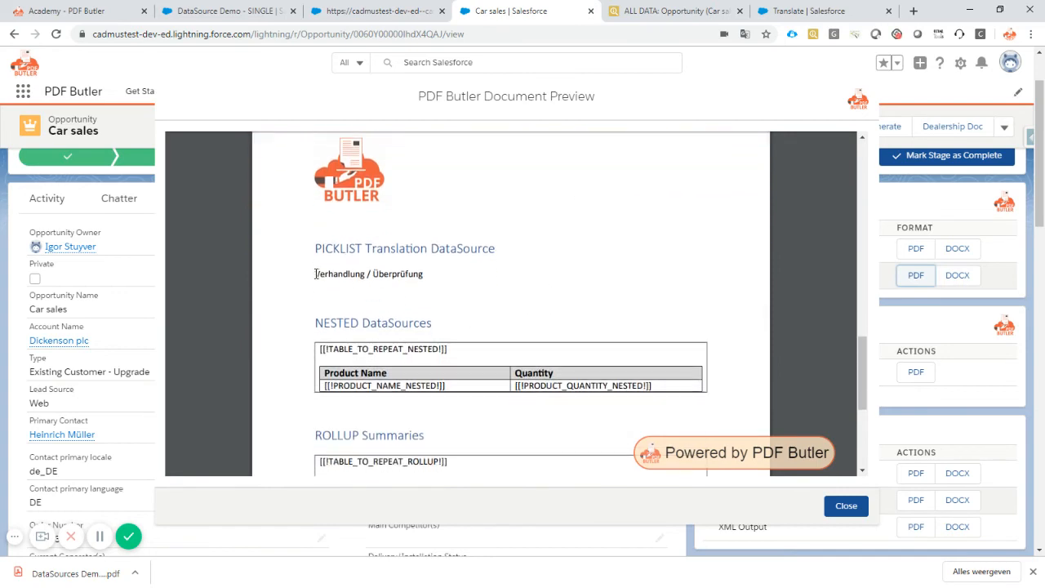
{"action": "double_click", "coordinate": [368, 274]}
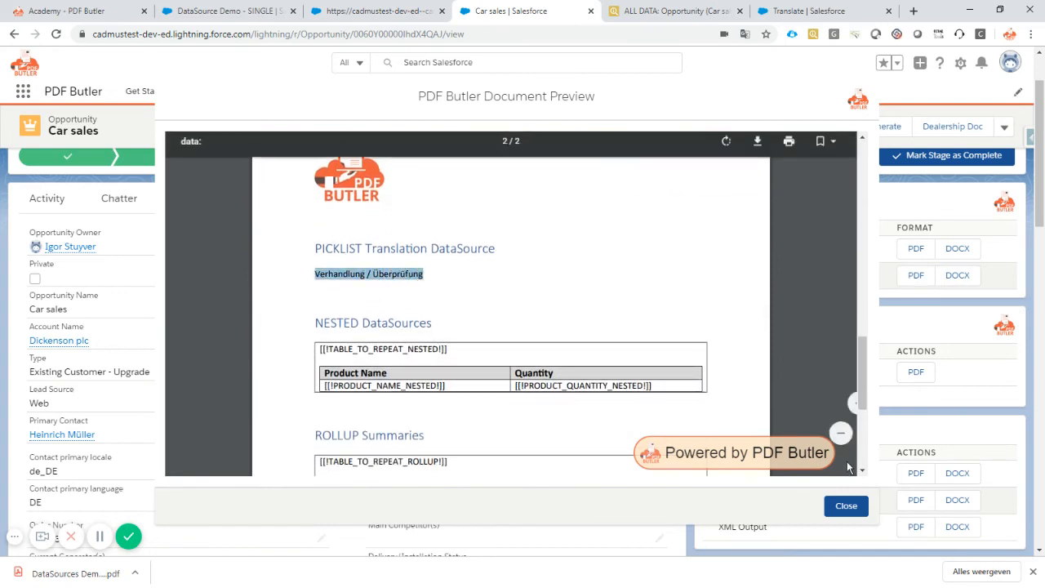
{"action": "left_click", "coordinate": [846, 506]}
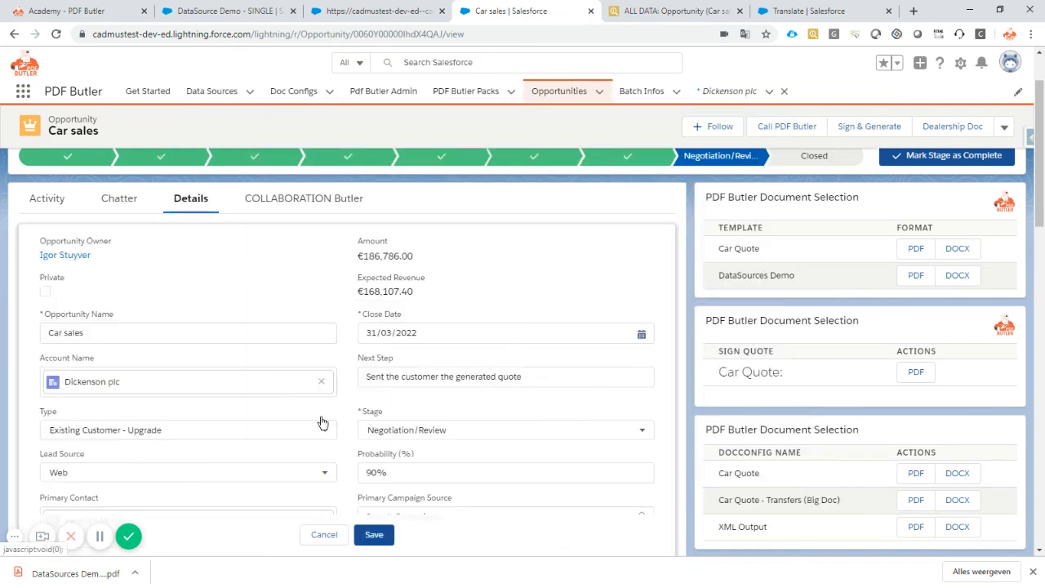
{"action": "scroll", "scroll_direction": "down", "scroll_amount": 3}
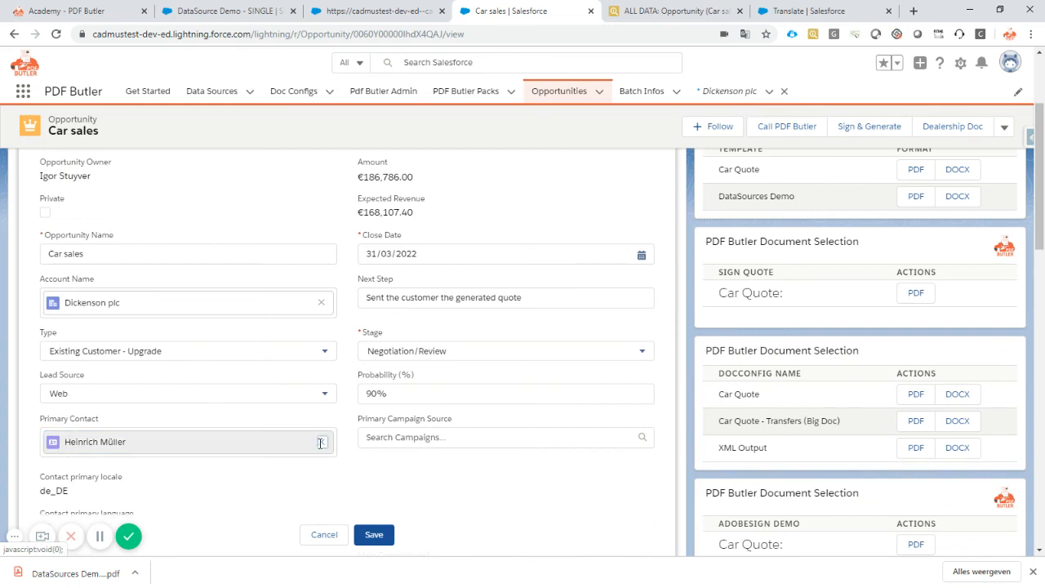
{"action": "left_click", "coordinate": [320, 441]}
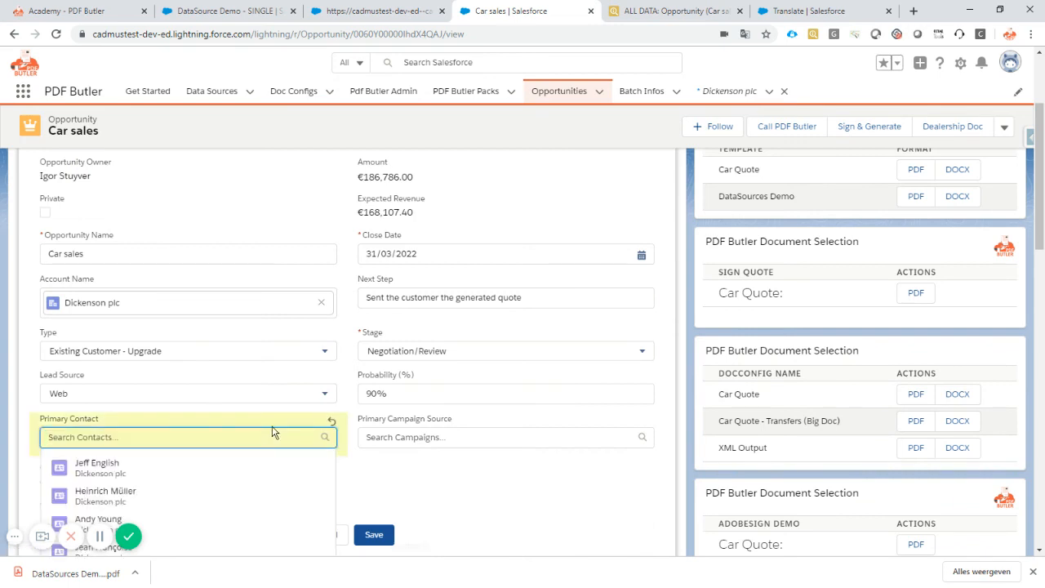
{"action": "type", "text": "ing"}
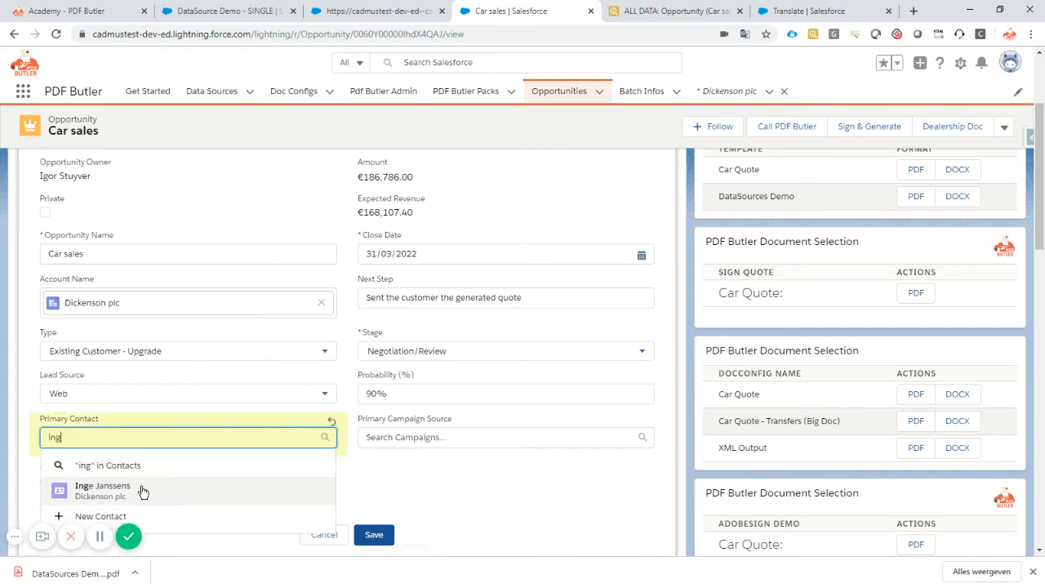
{"action": "left_click", "coordinate": [103, 490]}
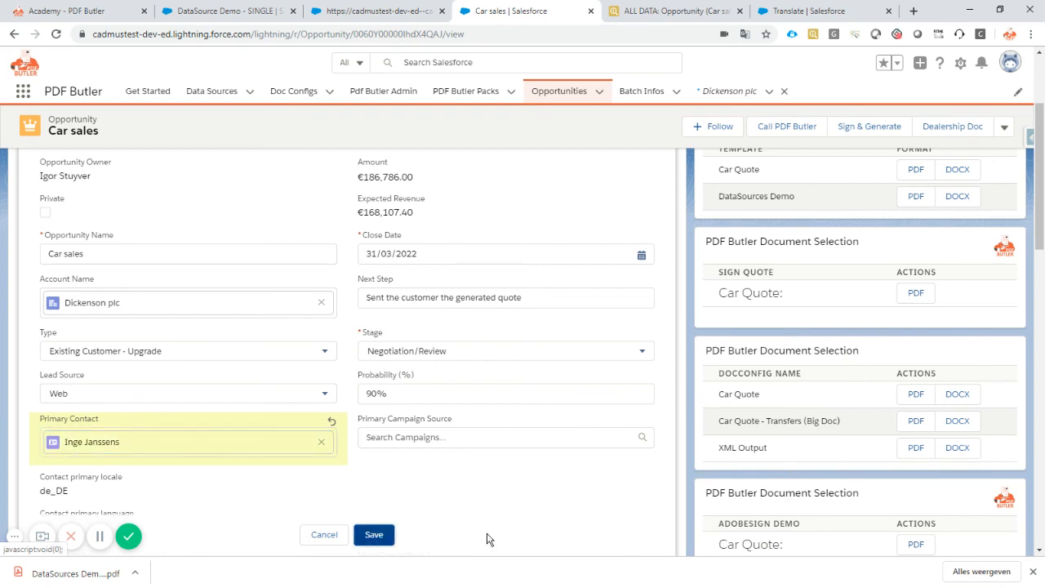
{"action": "left_click", "coordinate": [374, 534]}
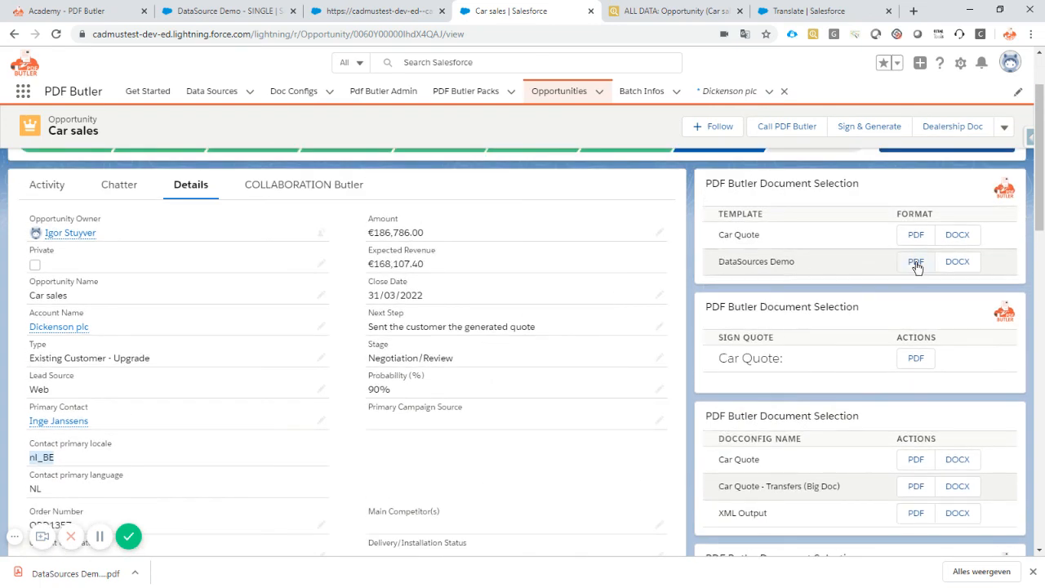
Step: Generate the DataSources Demo PDF and highlight the Dutch stage Onderhandeling/Herbekijken
{"action": "left_click", "coordinate": [915, 261]}
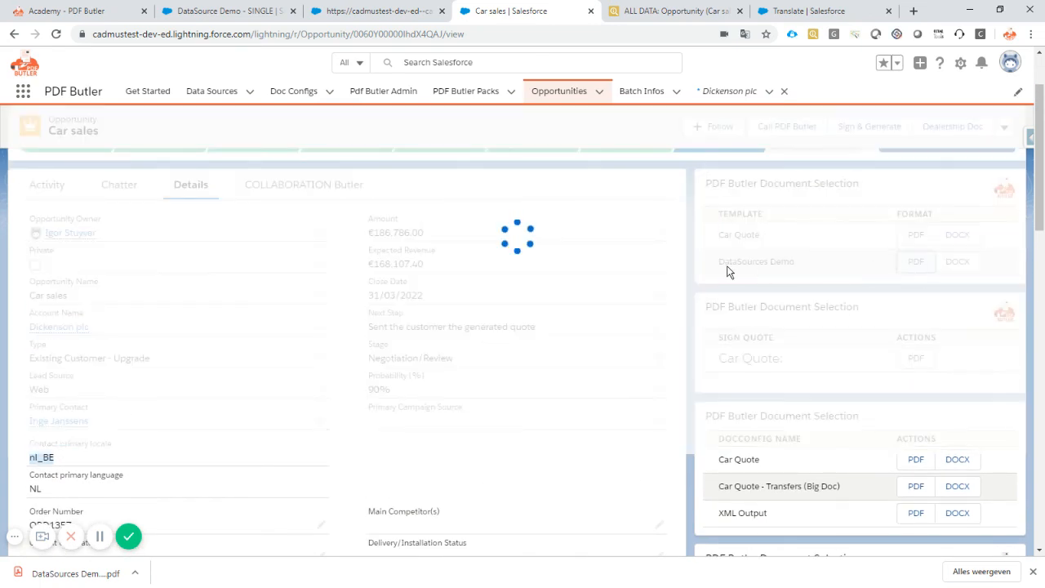
{"action": "left_click", "coordinate": [915, 261]}
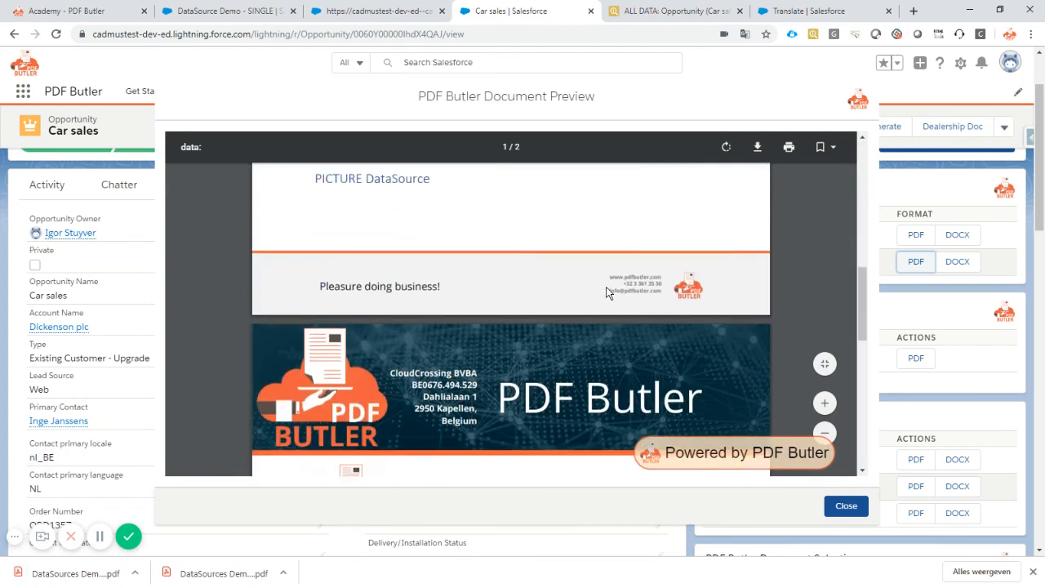
{"action": "scroll", "scroll_direction": "down", "scroll_amount": 3}
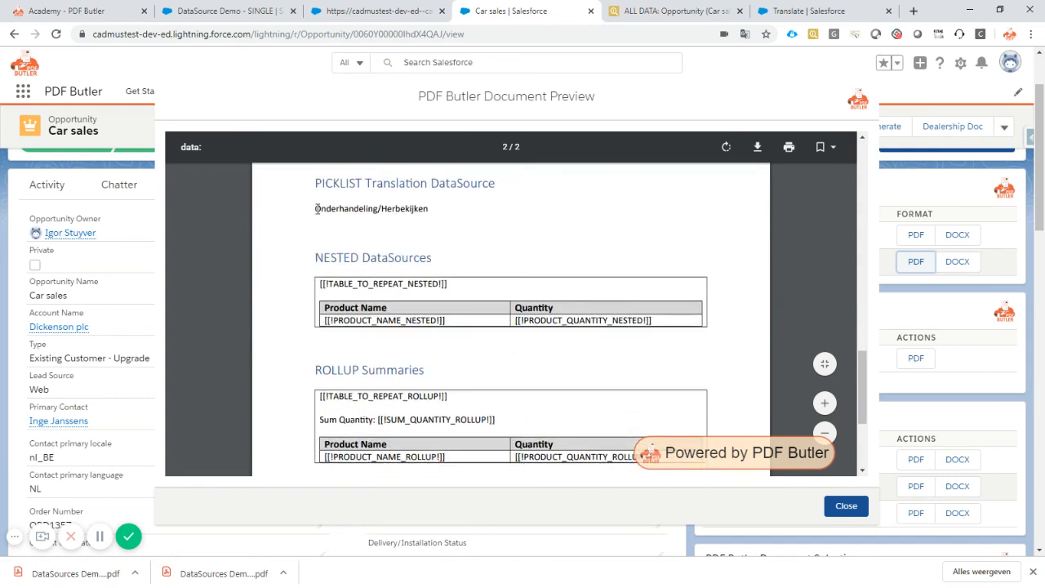
{"action": "double_click", "coordinate": [370, 209]}
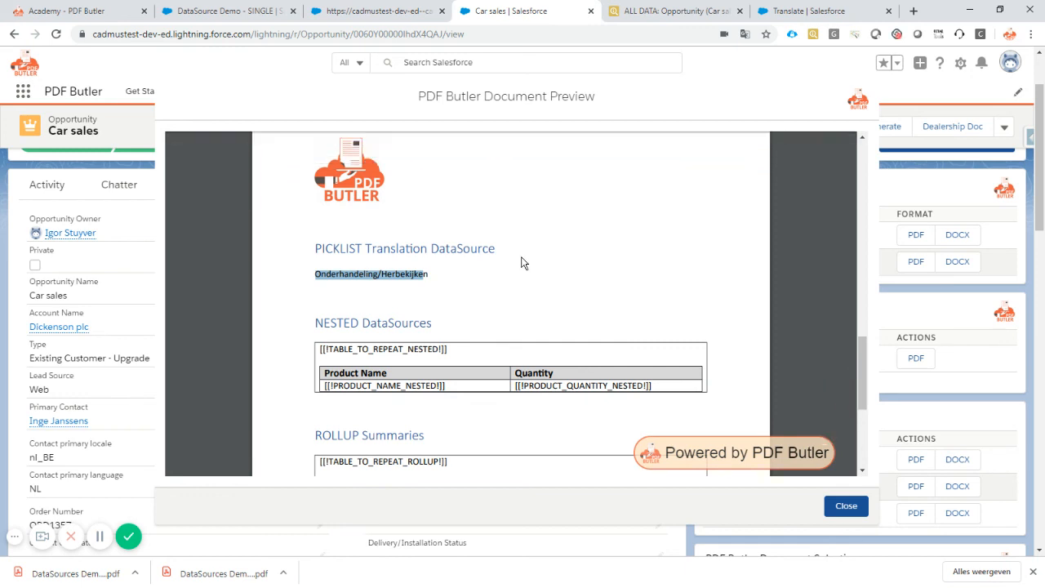
{"action": "mouse_move", "coordinate": [383, 369]}
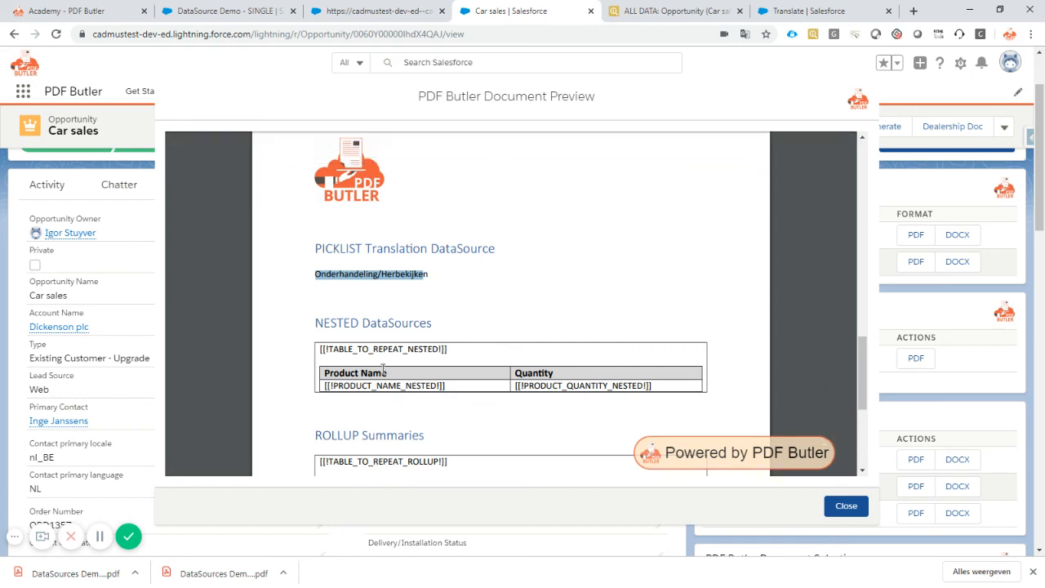
{"action": "mouse_move", "coordinate": [129, 537]}
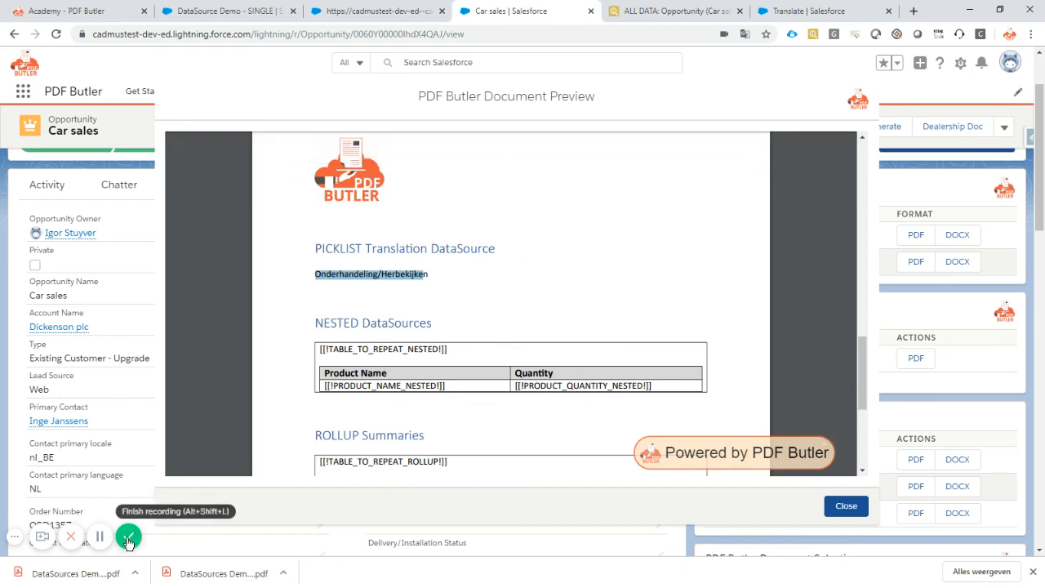